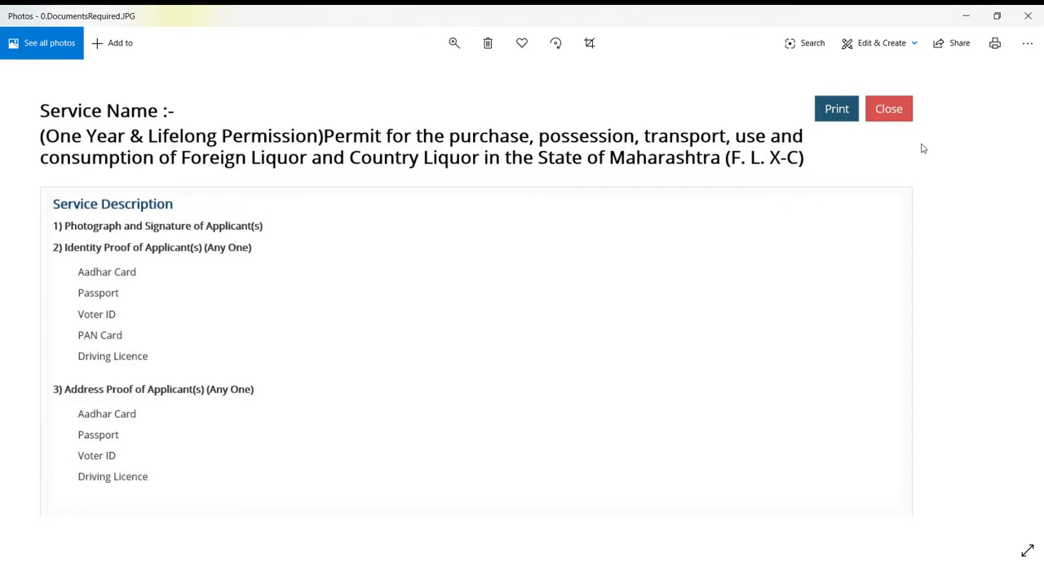
mouse_move(369, 421)
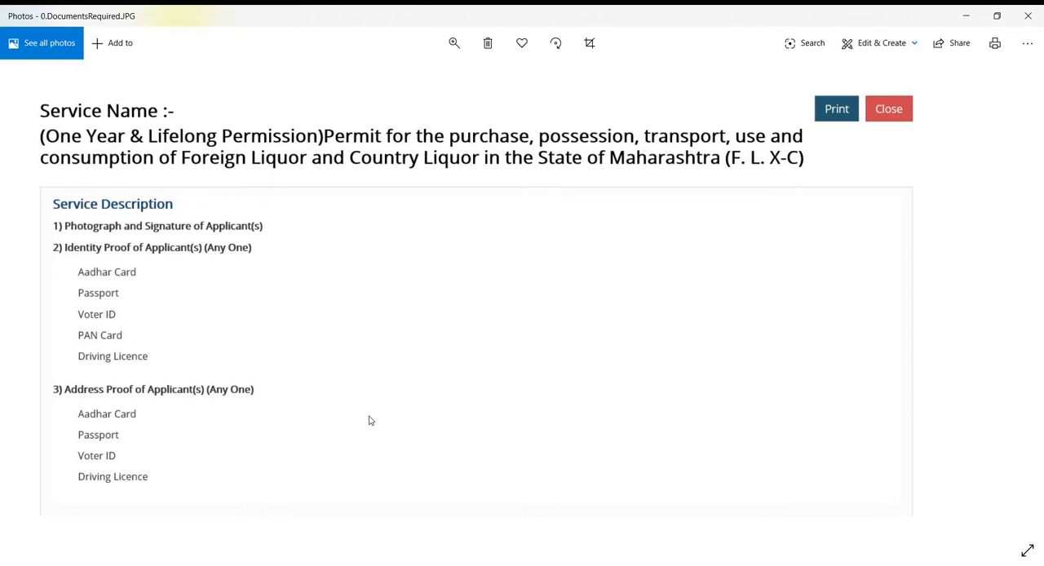
mouse_move(44, 462)
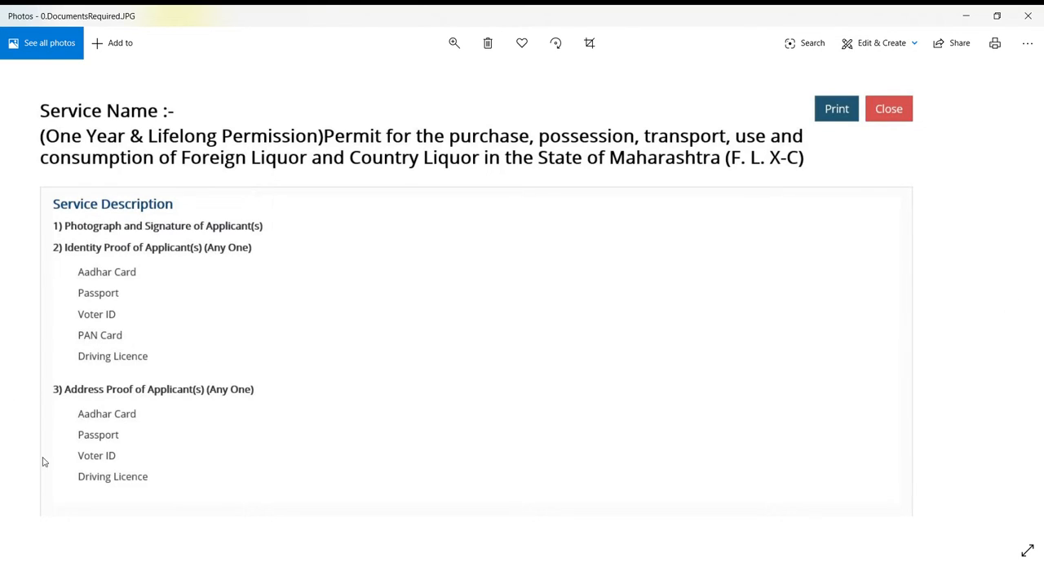
mouse_move(1011, 302)
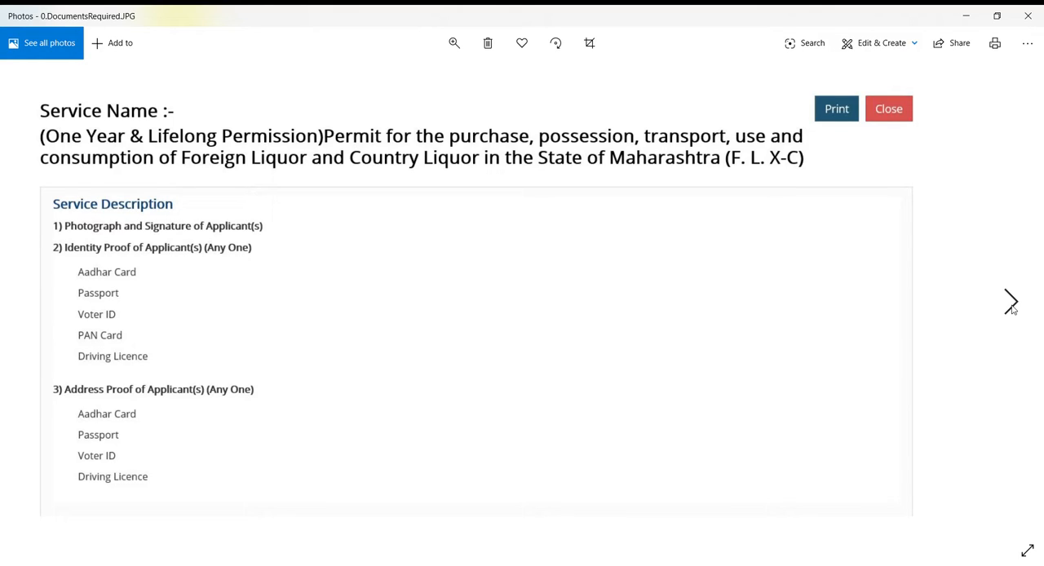
Advance through the Aaple Sarkar login page screenshot to the FL-X-C permit selection page
click(1010, 301)
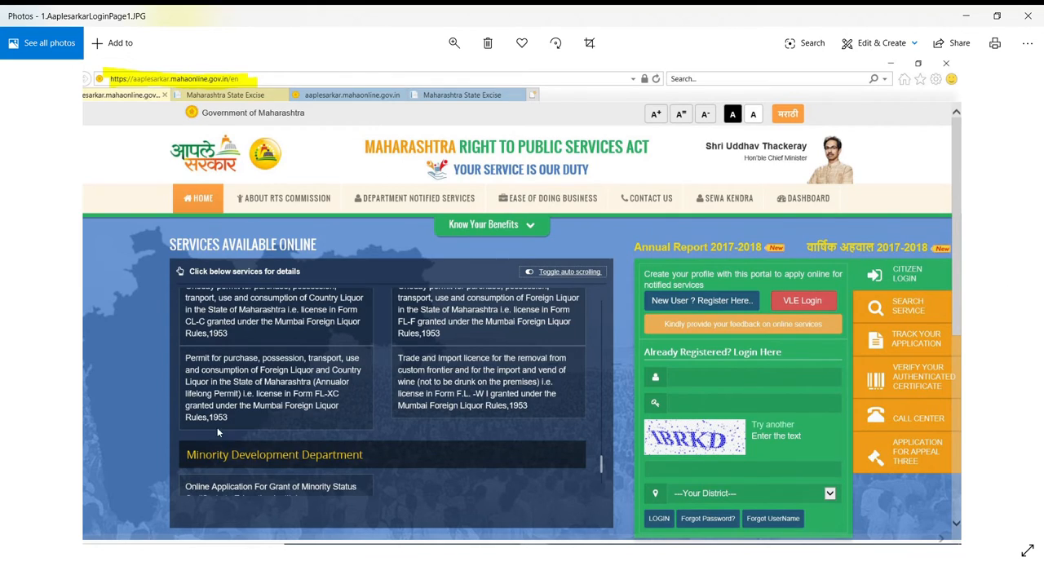
mouse_move(186, 357)
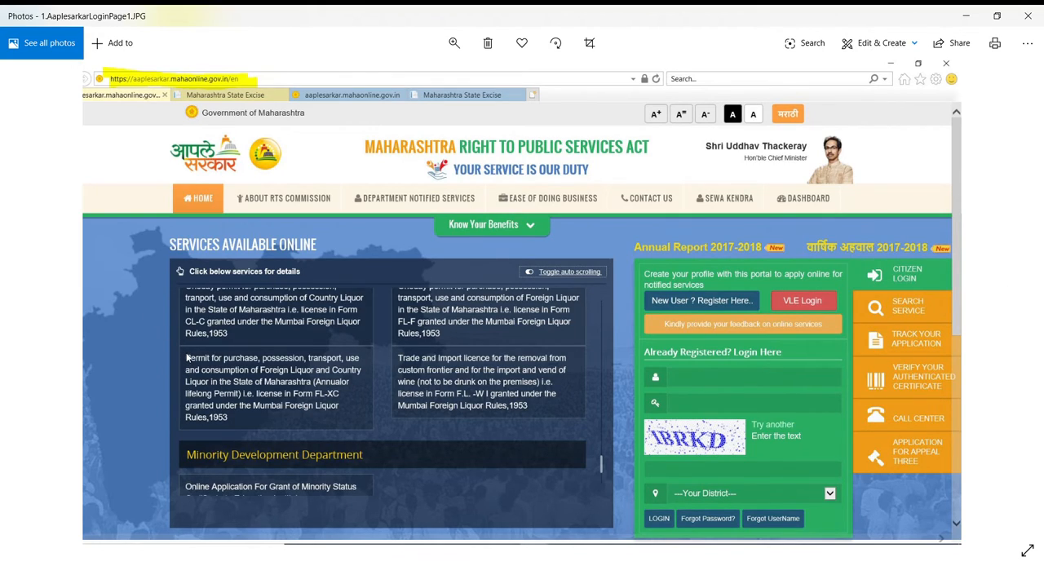
mouse_move(181, 357)
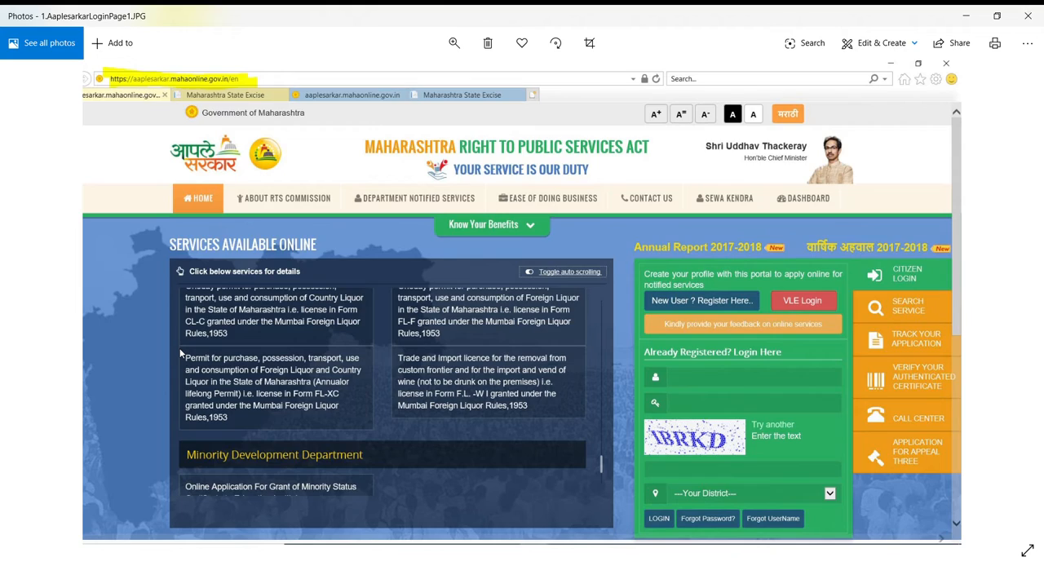
mouse_move(276, 376)
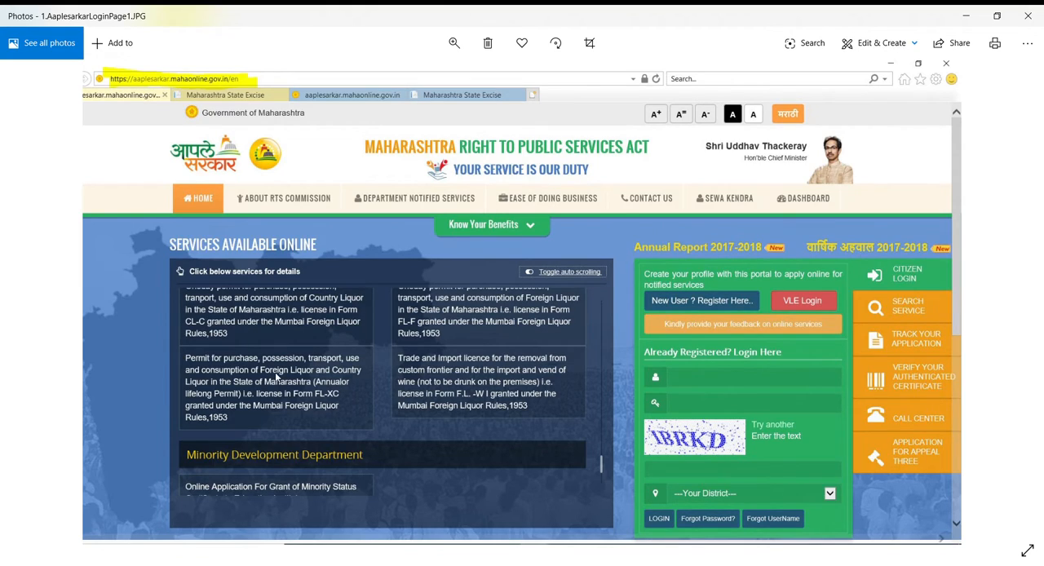
mouse_move(308, 369)
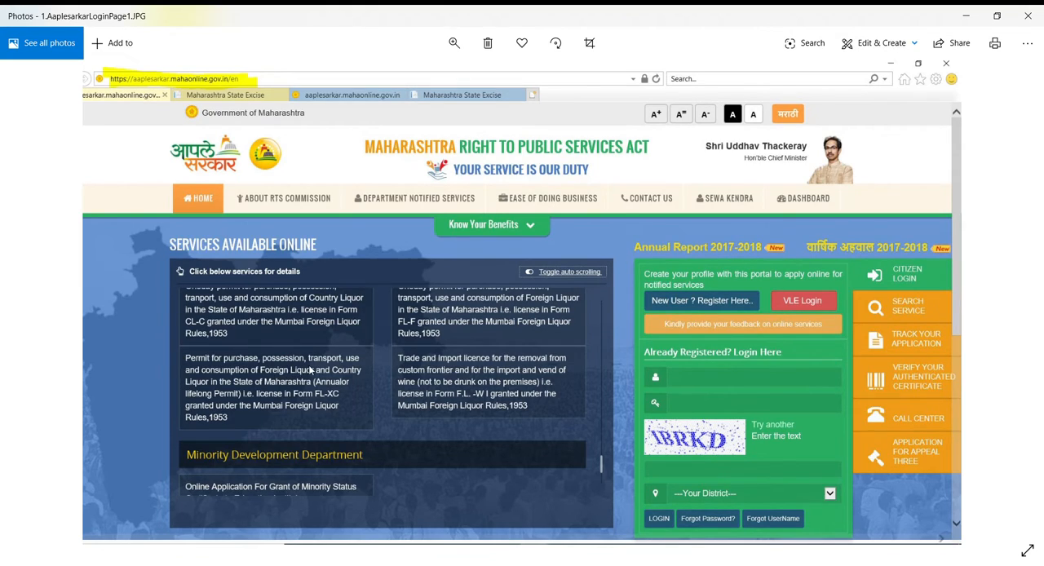
mouse_move(264, 382)
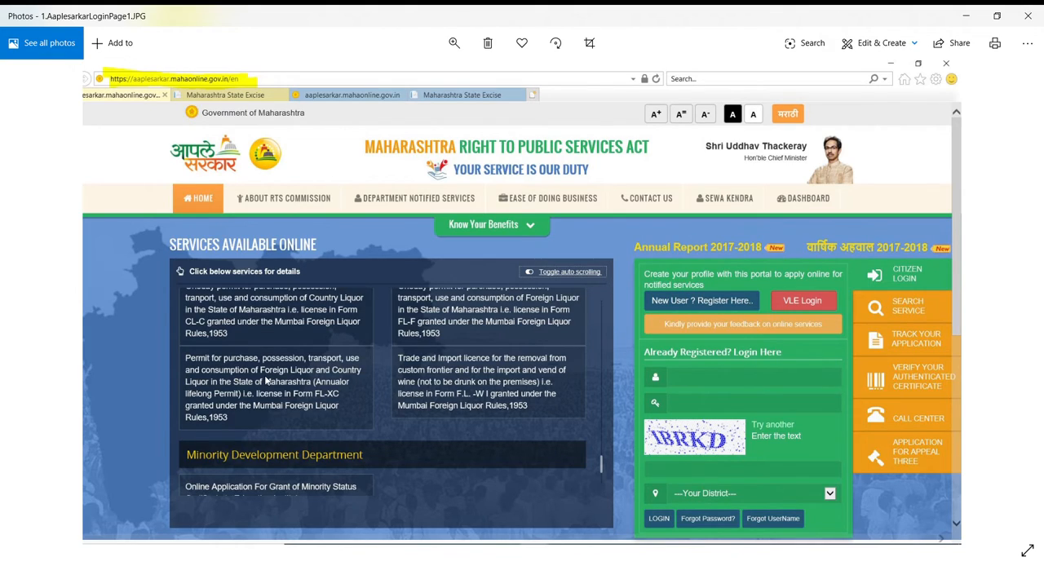
mouse_move(293, 388)
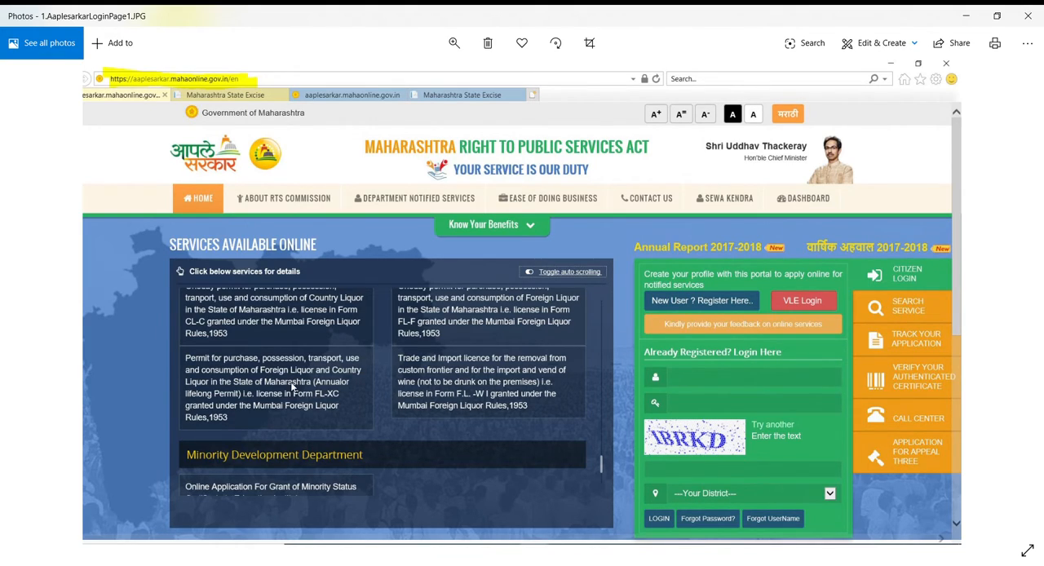
mouse_move(284, 408)
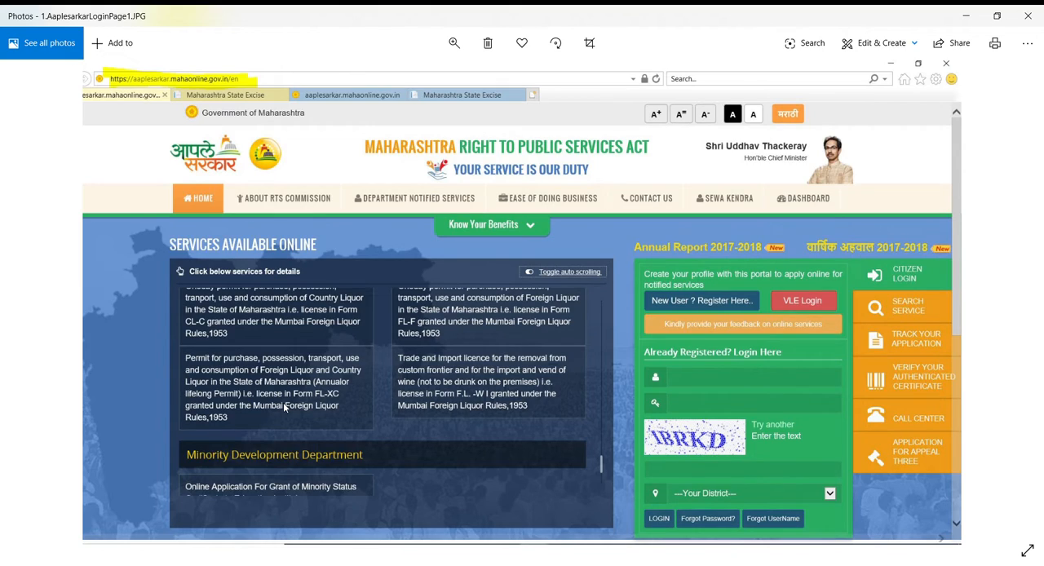
mouse_move(708, 466)
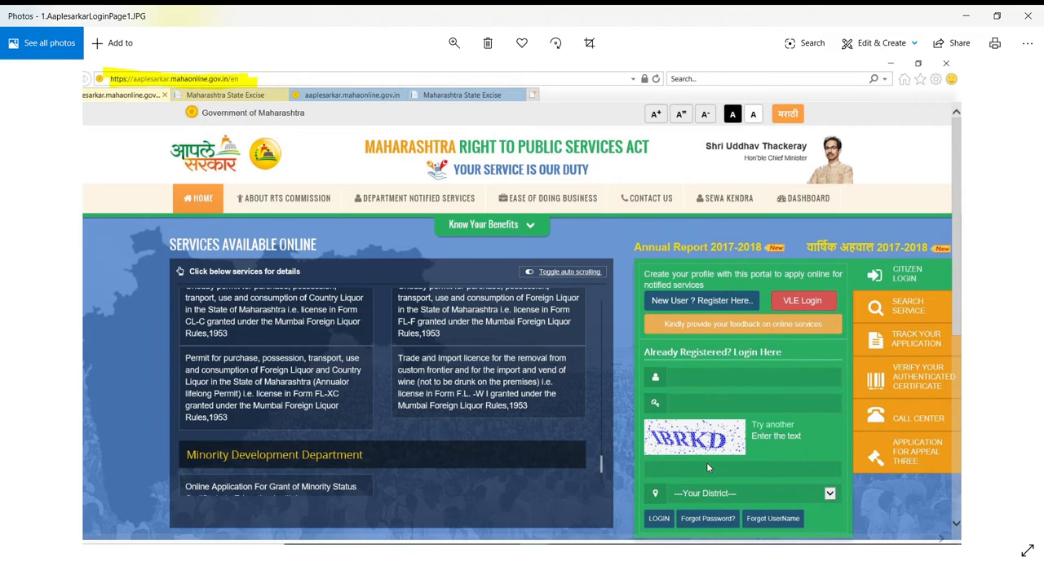
mouse_move(385, 341)
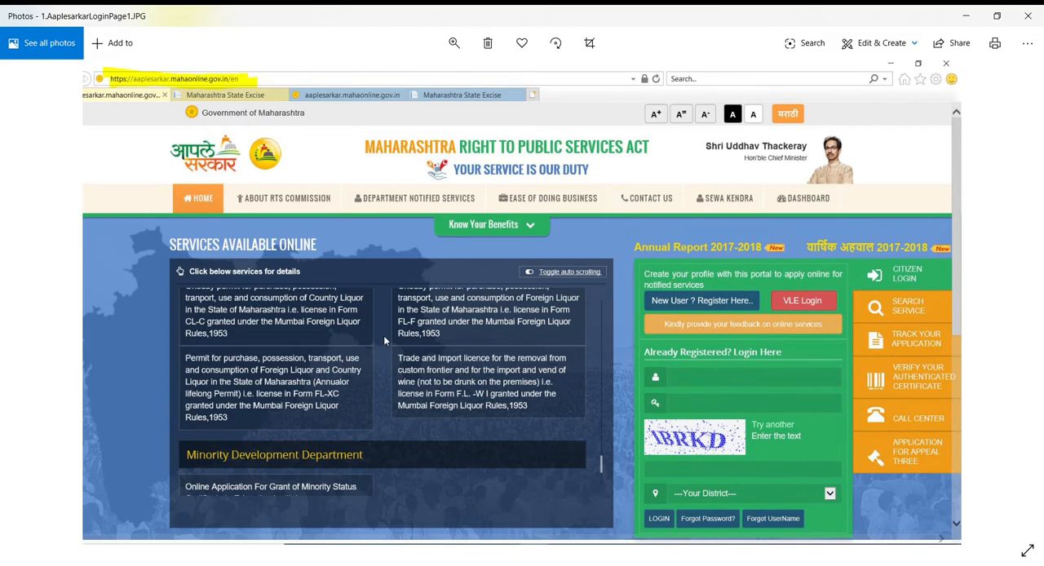
mouse_move(721, 346)
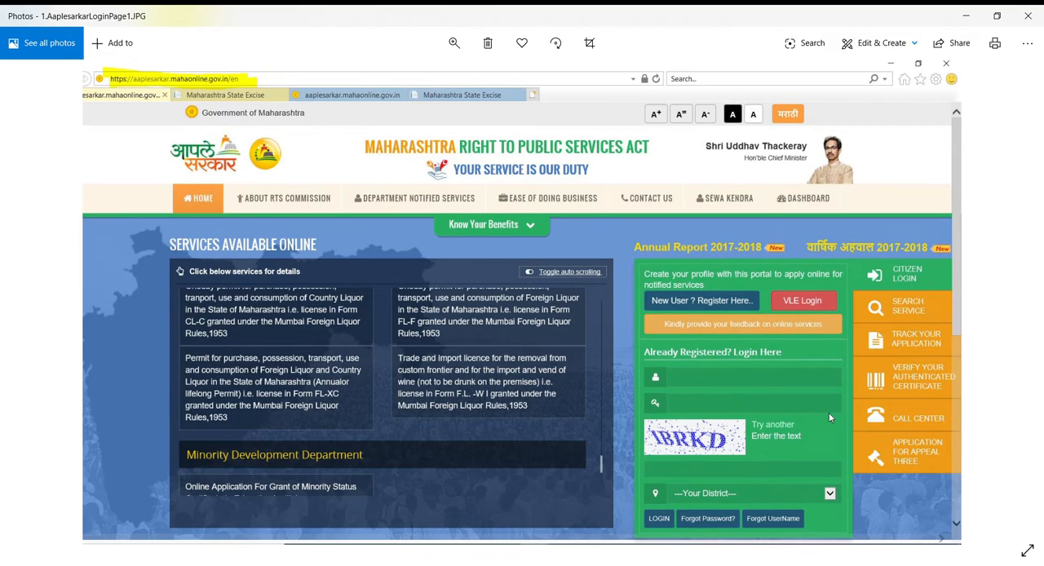
mouse_move(719, 408)
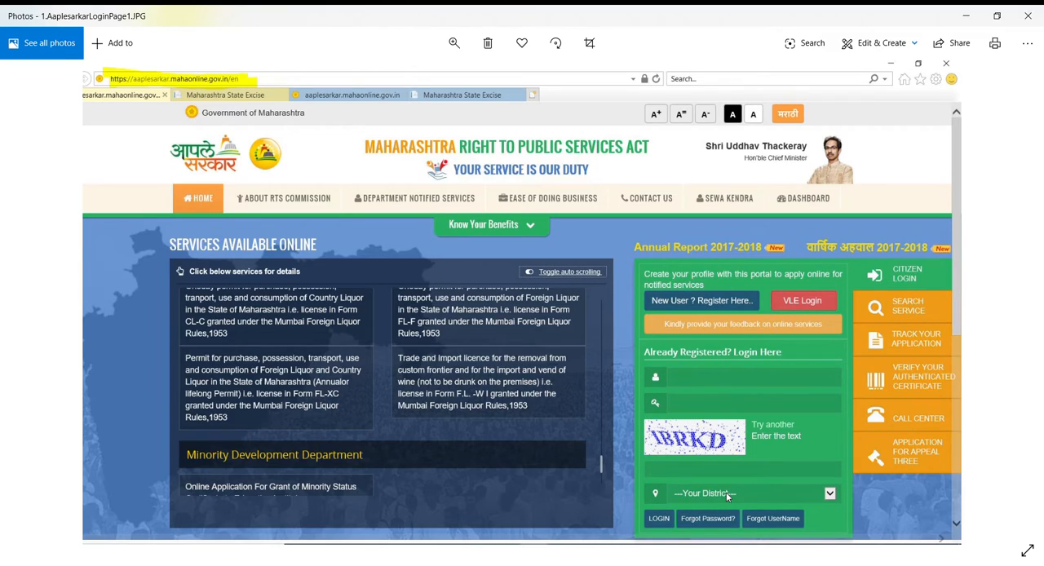
mouse_move(662, 522)
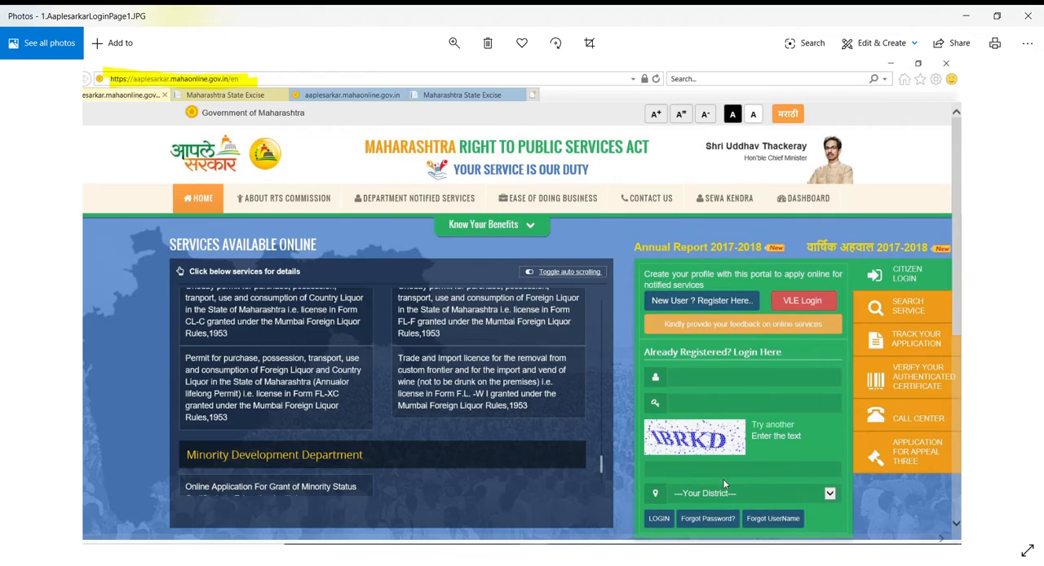
mouse_move(659, 522)
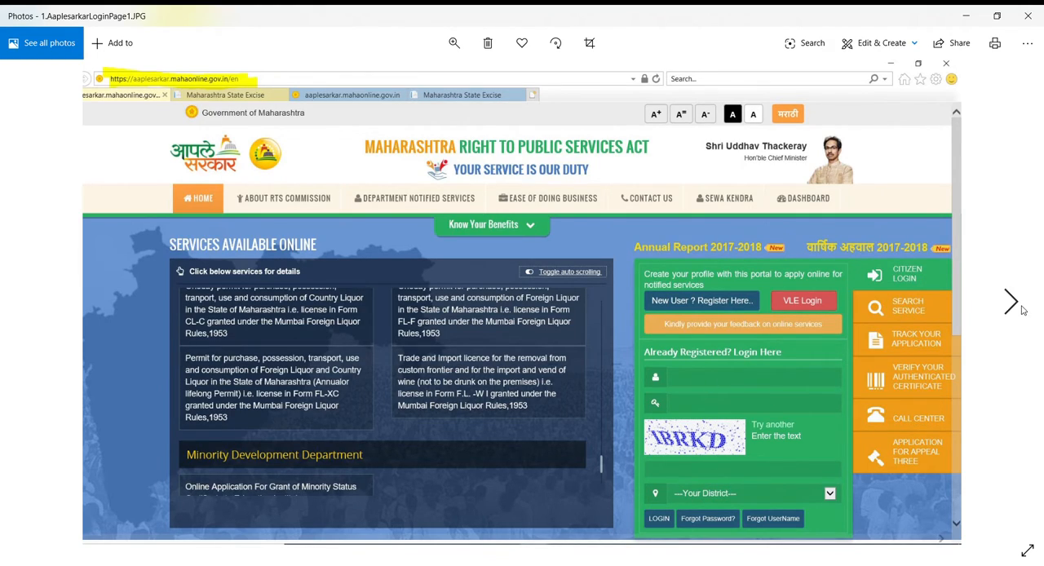
click(1011, 301)
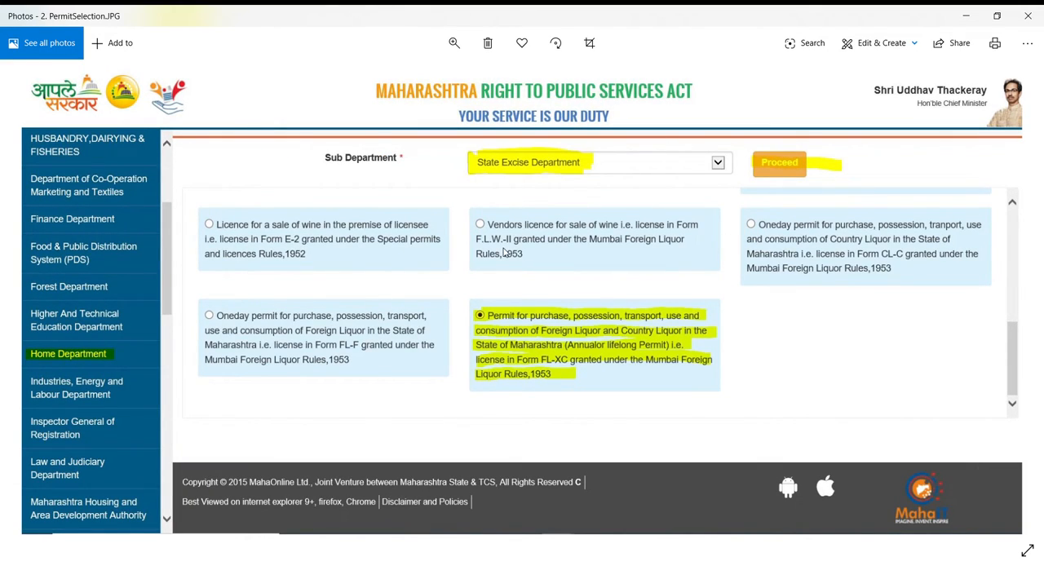
mouse_move(127, 340)
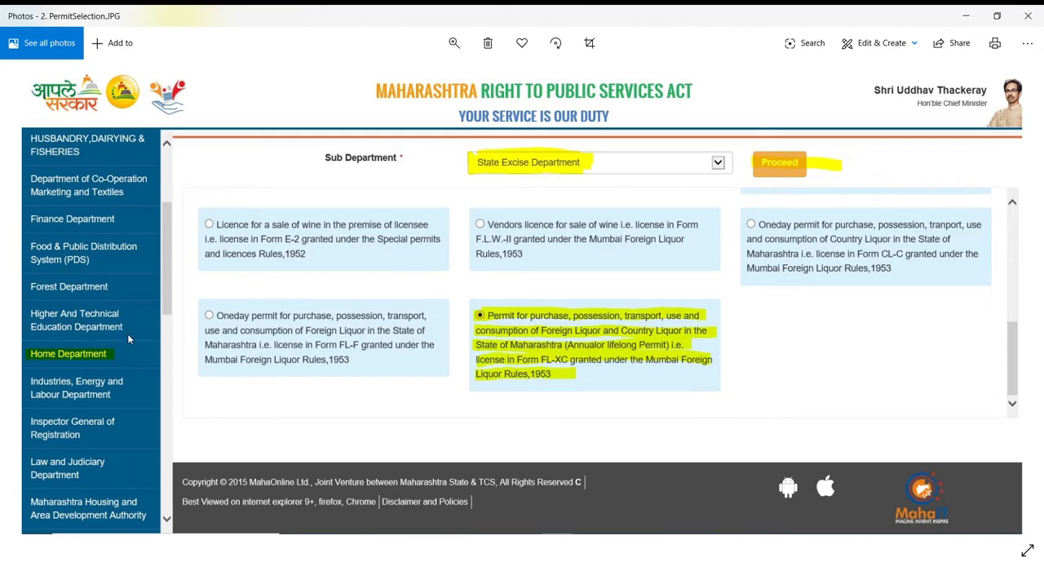
mouse_move(82, 369)
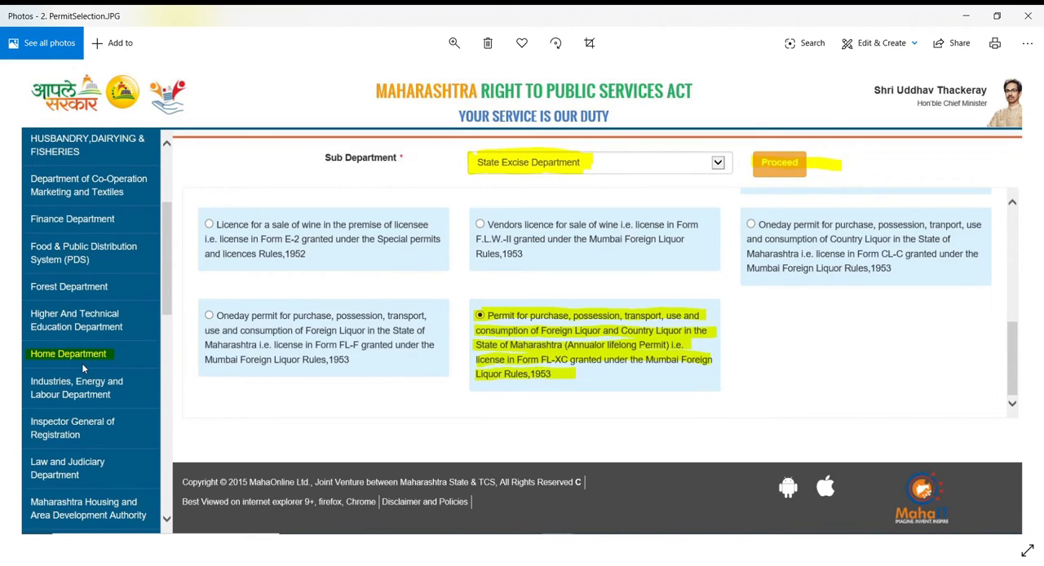
mouse_move(85, 367)
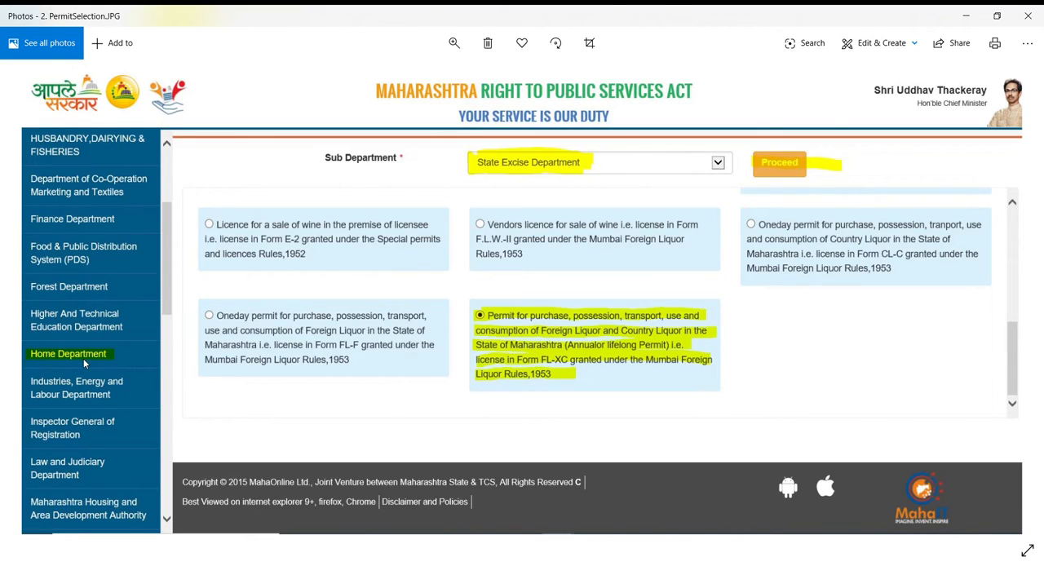
mouse_move(501, 173)
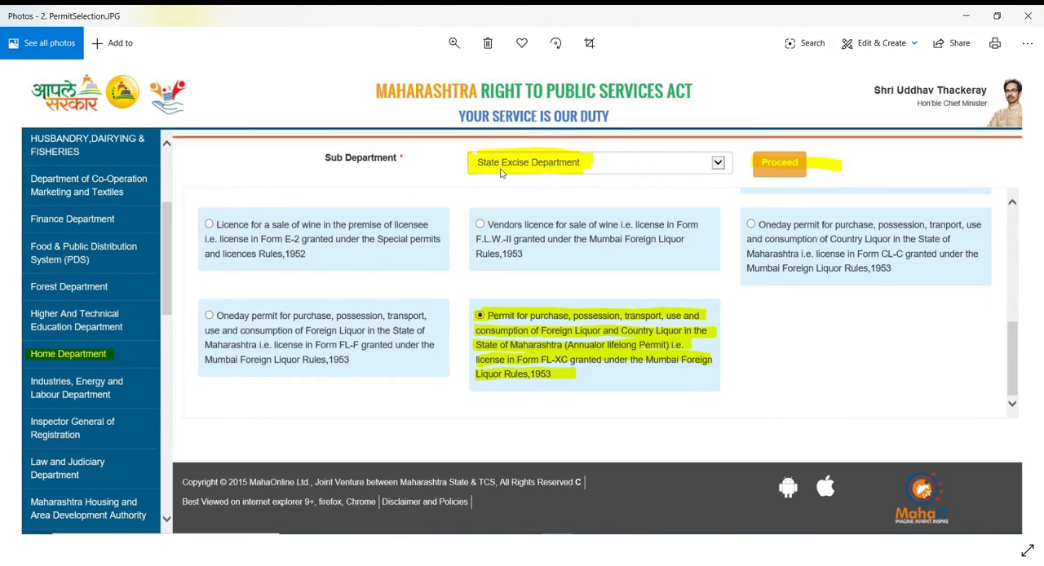
mouse_move(568, 179)
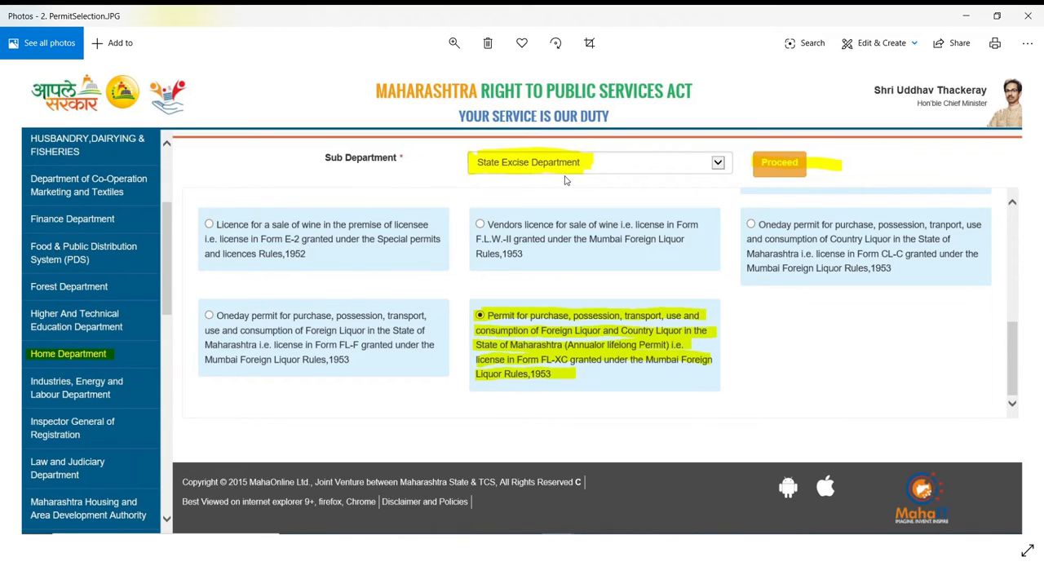
mouse_move(544, 176)
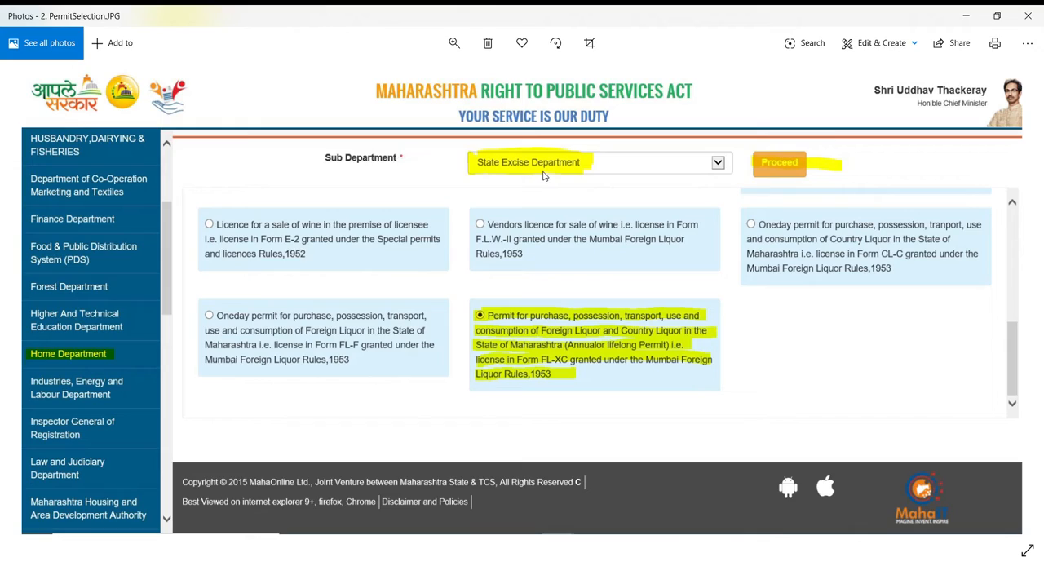
mouse_move(577, 189)
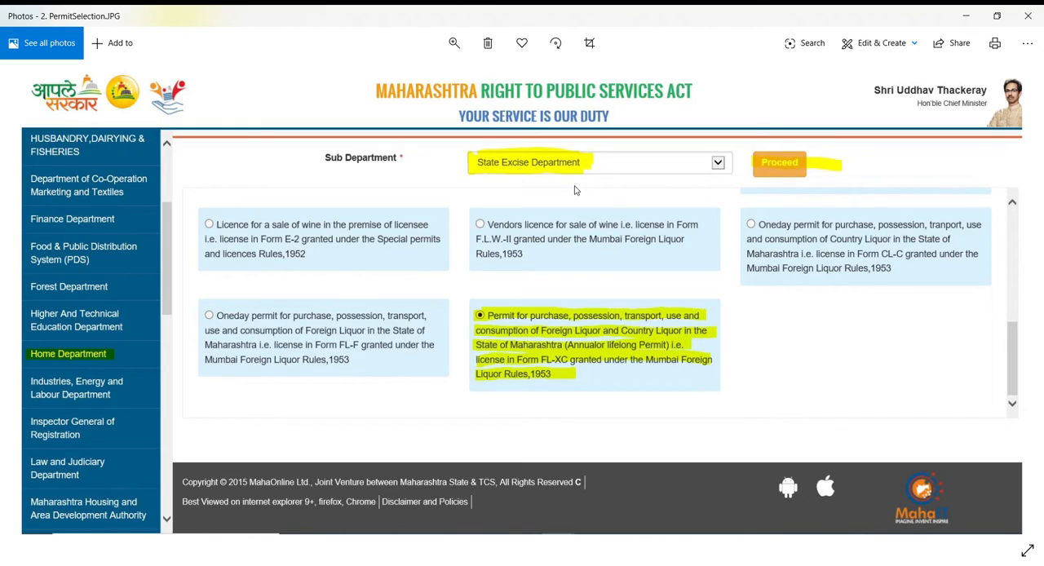
mouse_move(351, 292)
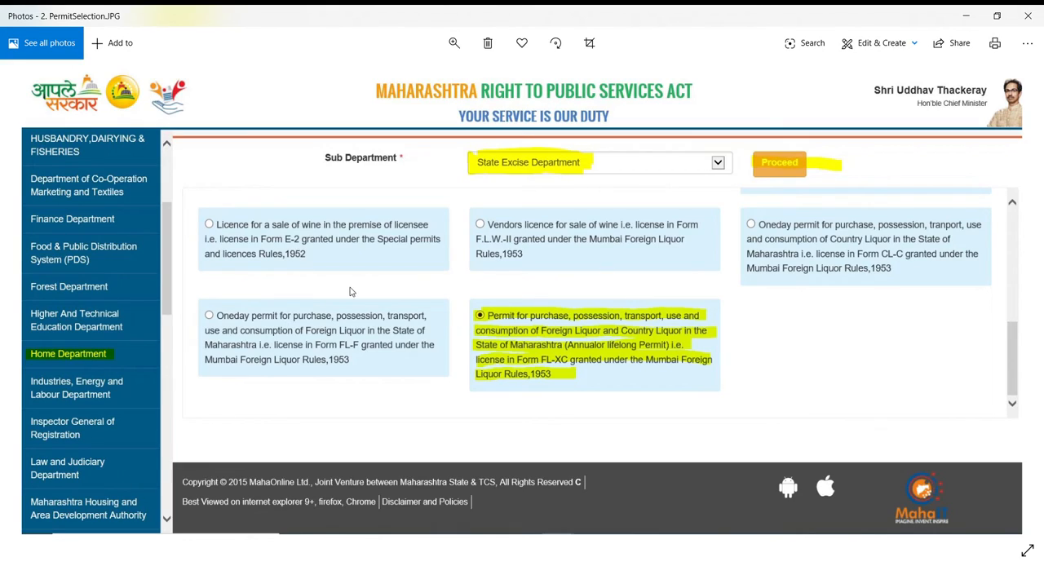
mouse_move(296, 274)
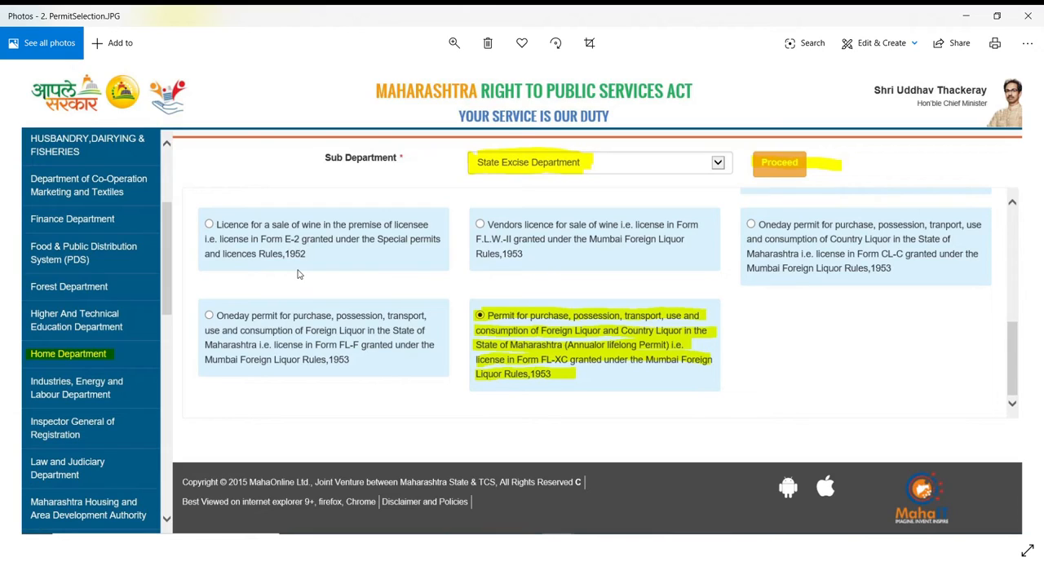
mouse_move(511, 303)
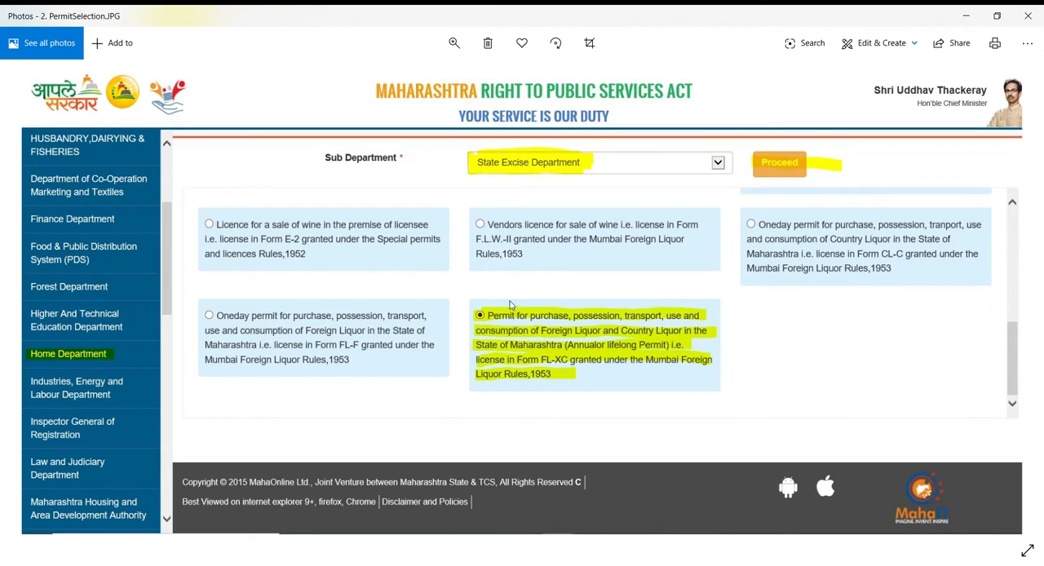
mouse_move(577, 307)
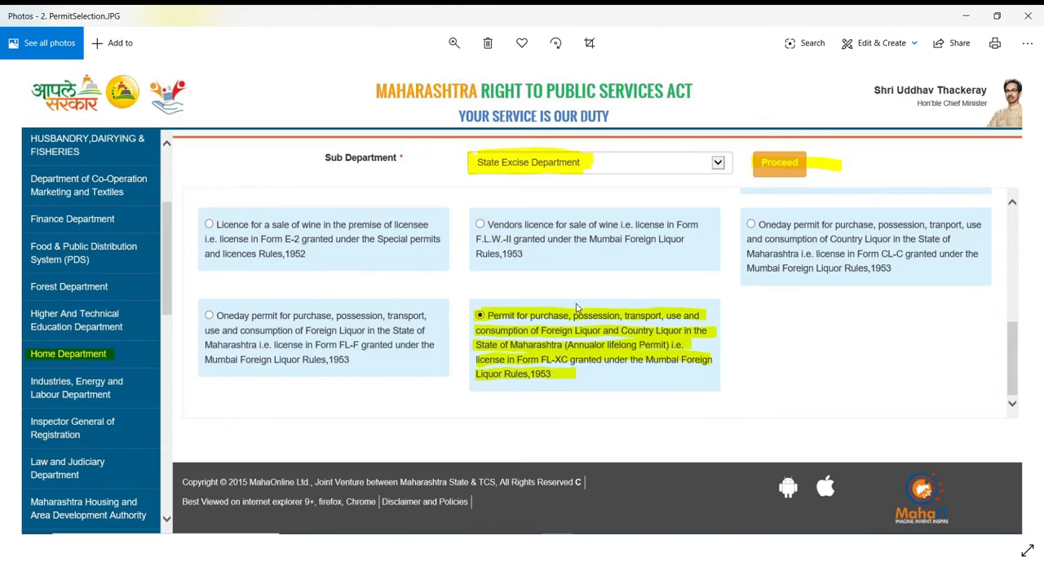
mouse_move(601, 293)
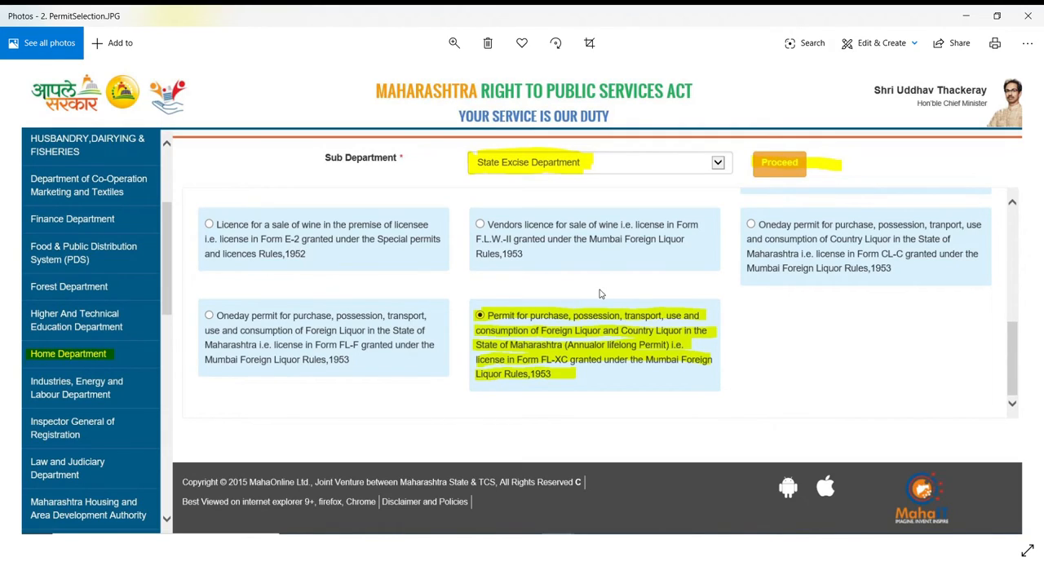
mouse_move(581, 354)
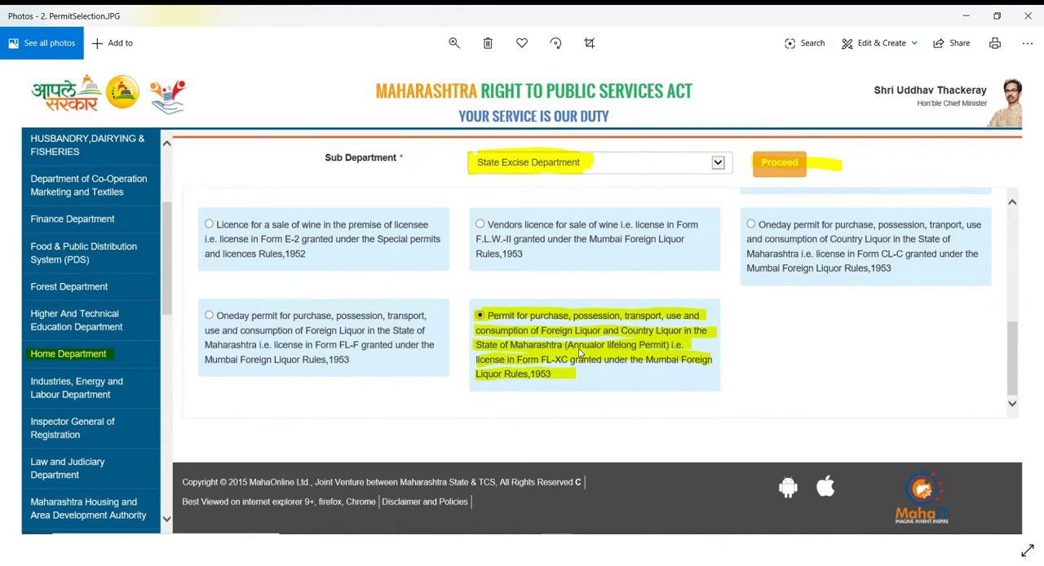
mouse_move(601, 350)
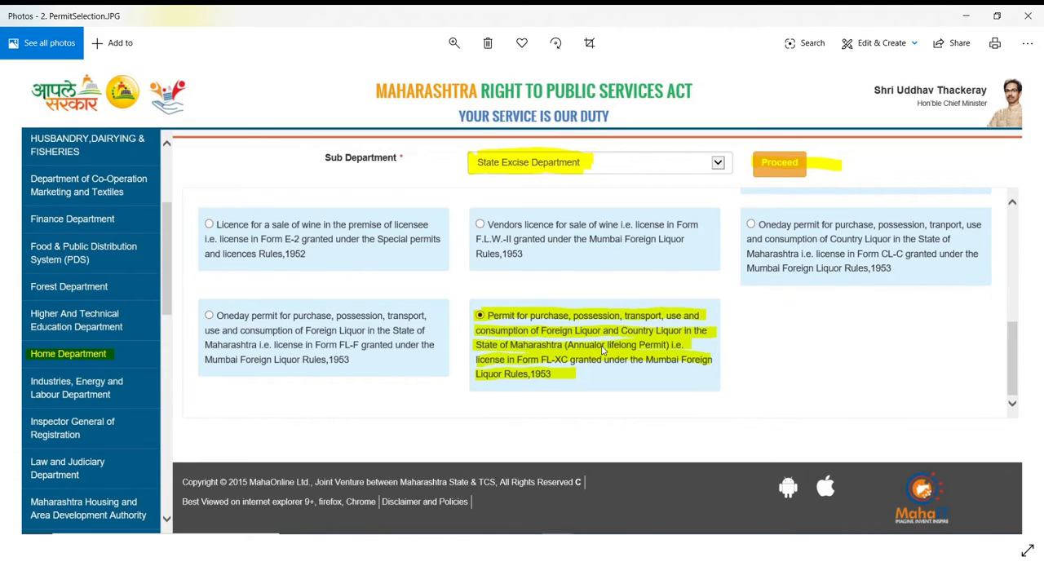
mouse_move(620, 311)
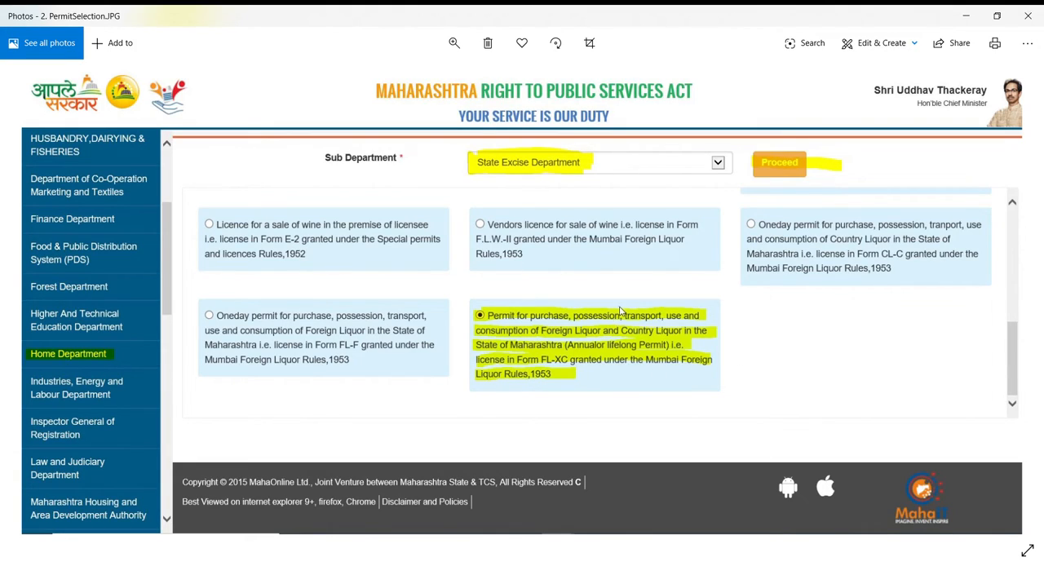
Advance to the blank State Excise online application form screenshot
click(779, 161)
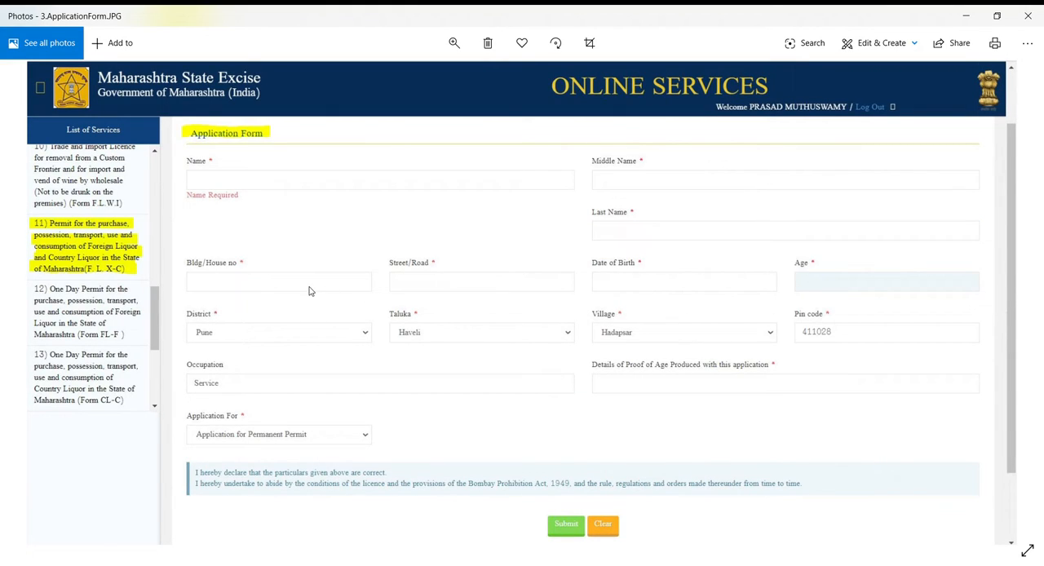
mouse_move(137, 106)
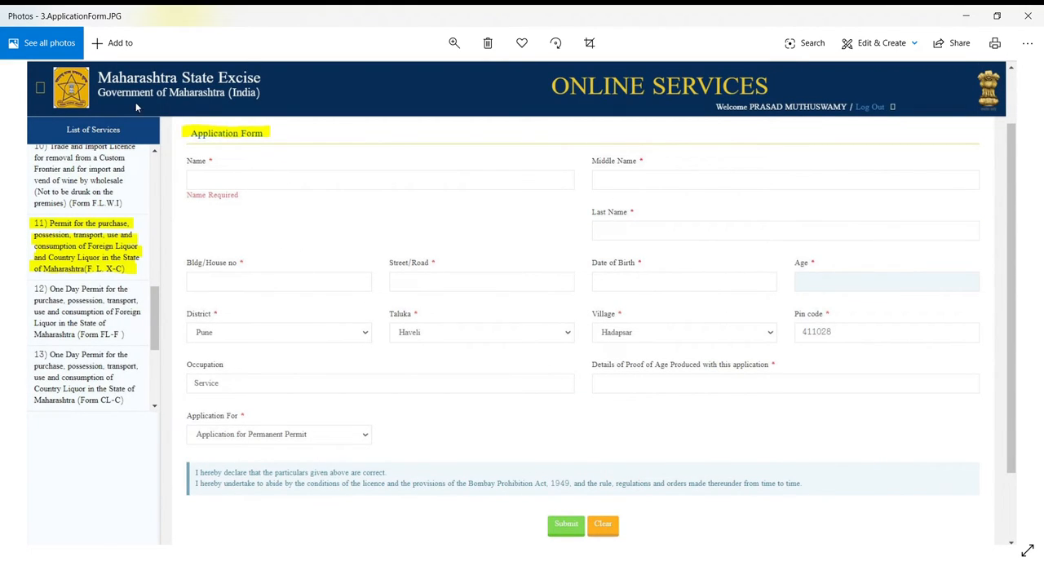
mouse_move(193, 104)
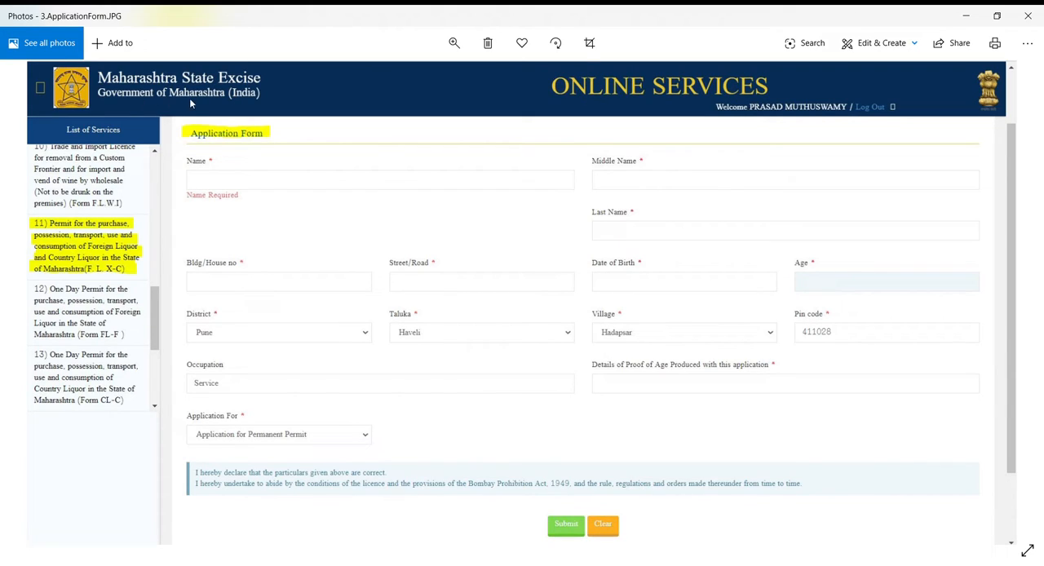
mouse_move(95, 261)
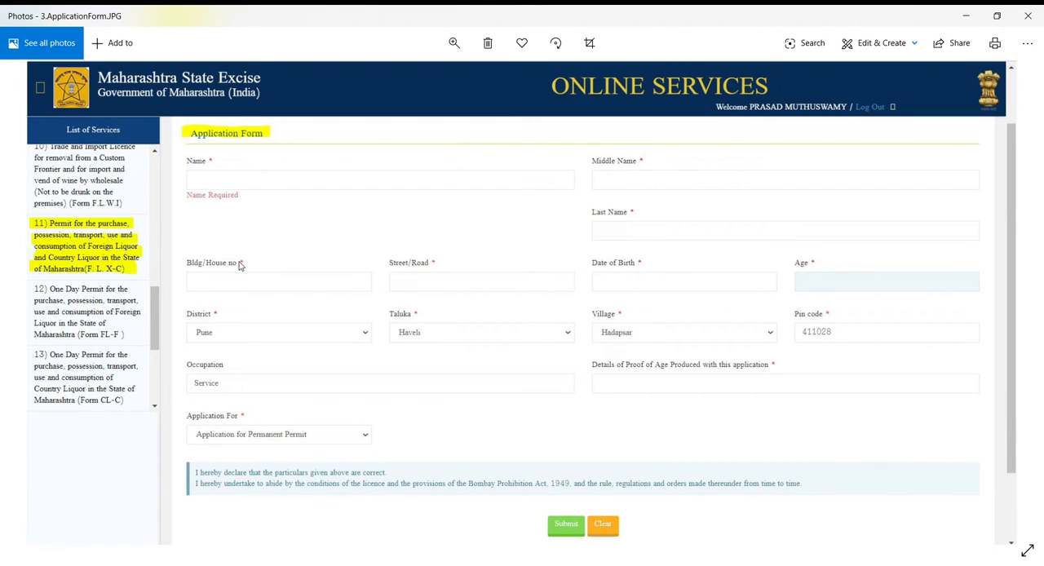
mouse_move(346, 281)
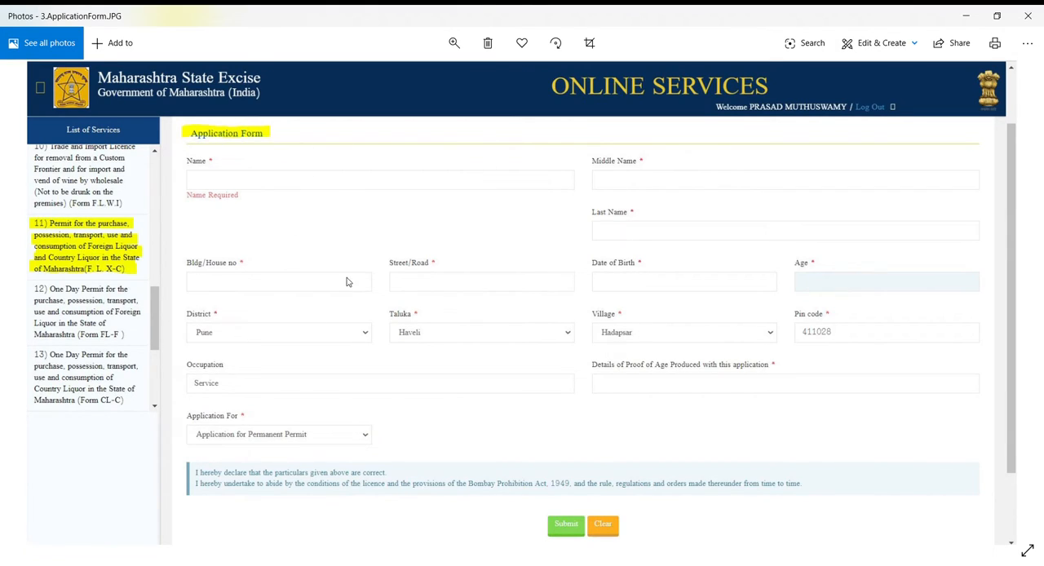
mouse_move(329, 284)
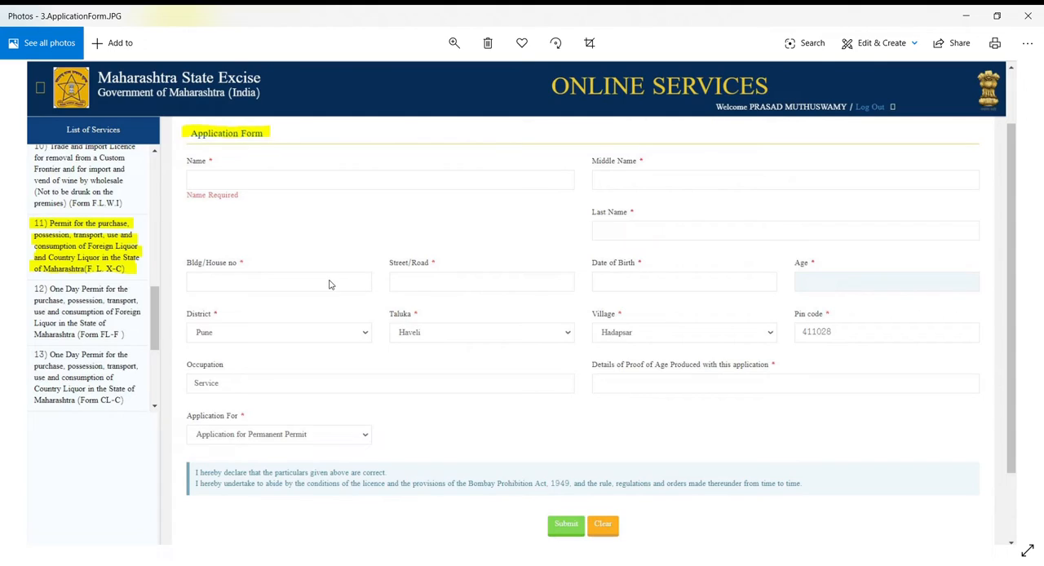
mouse_move(293, 369)
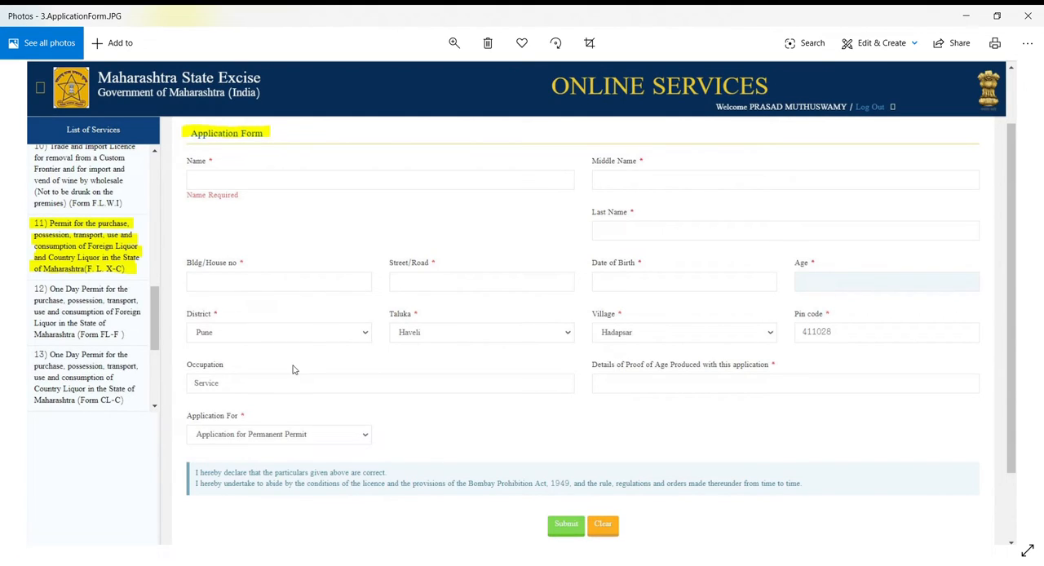
mouse_move(277, 450)
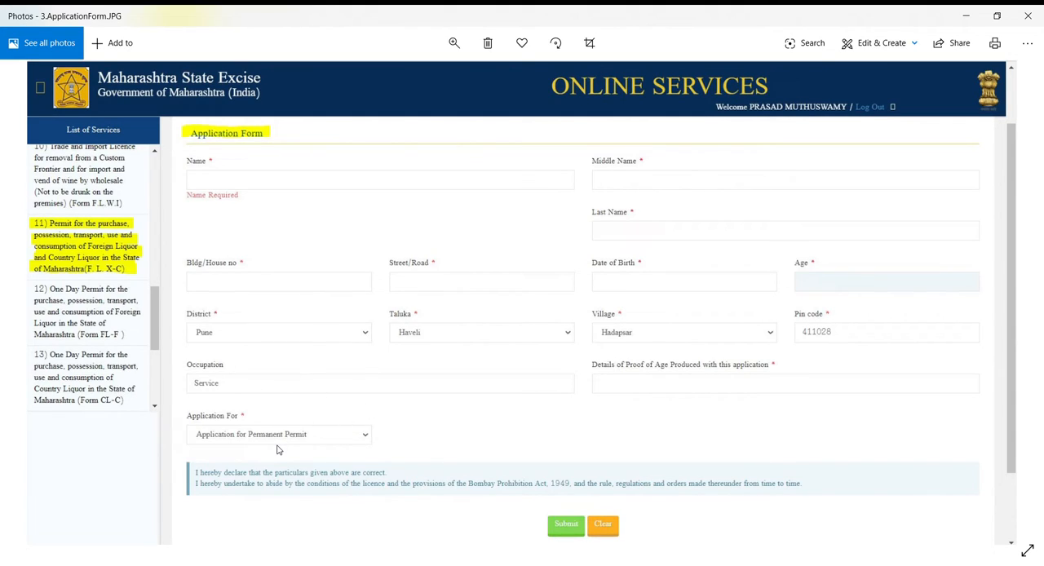
mouse_move(246, 444)
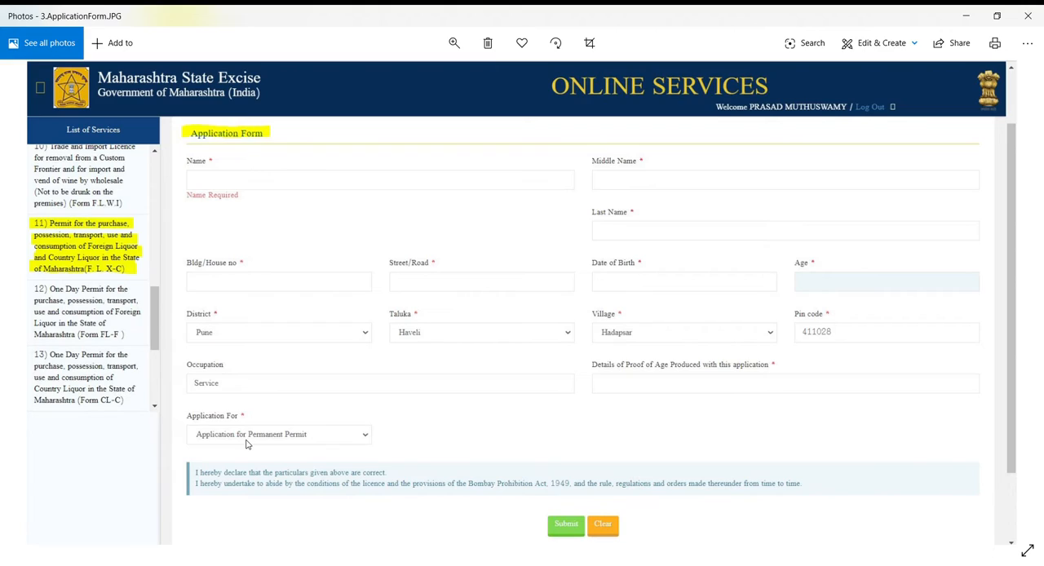
mouse_move(372, 407)
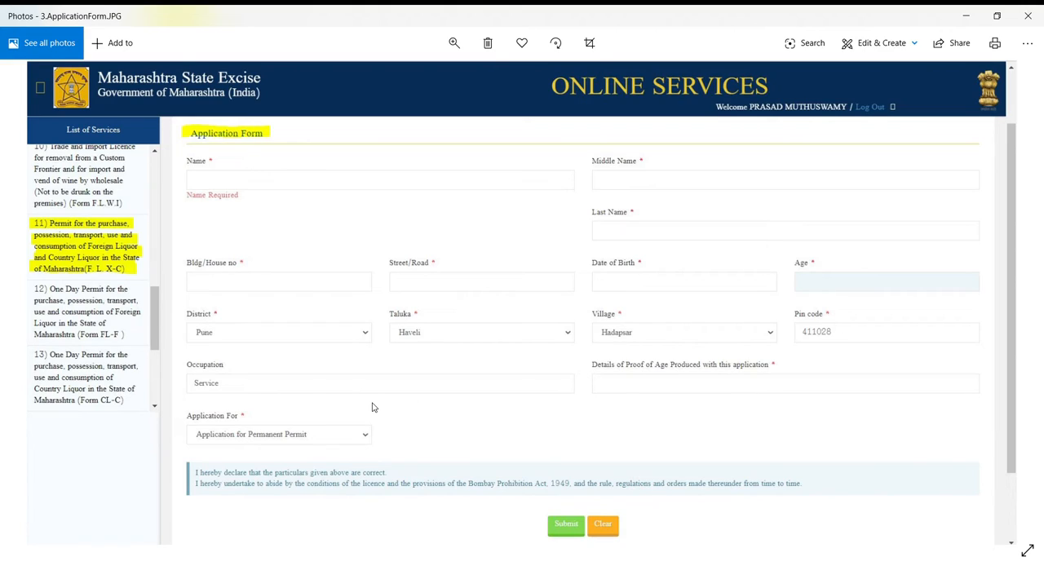
mouse_move(497, 359)
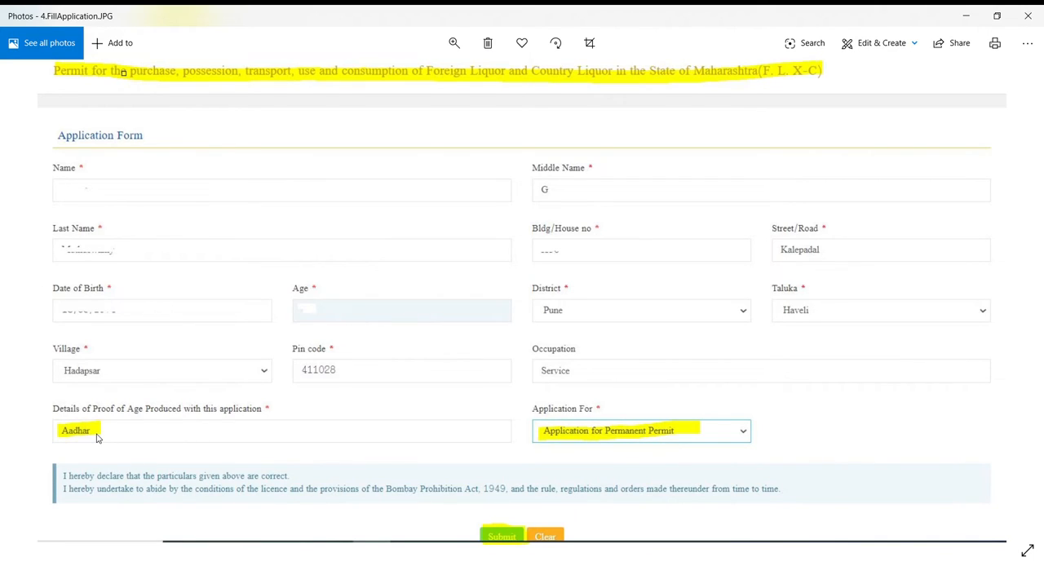
mouse_move(666, 442)
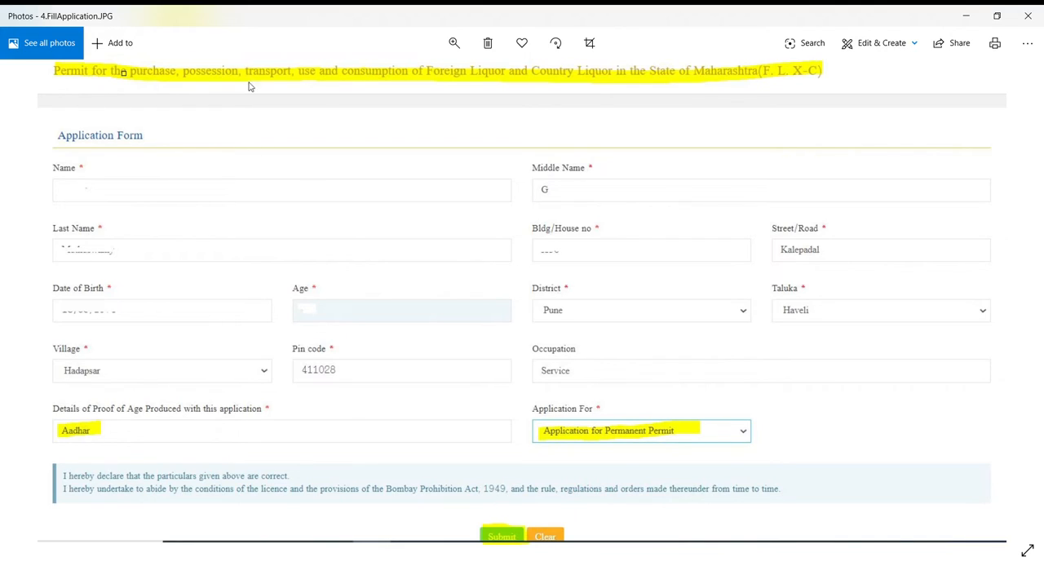
mouse_move(1011, 302)
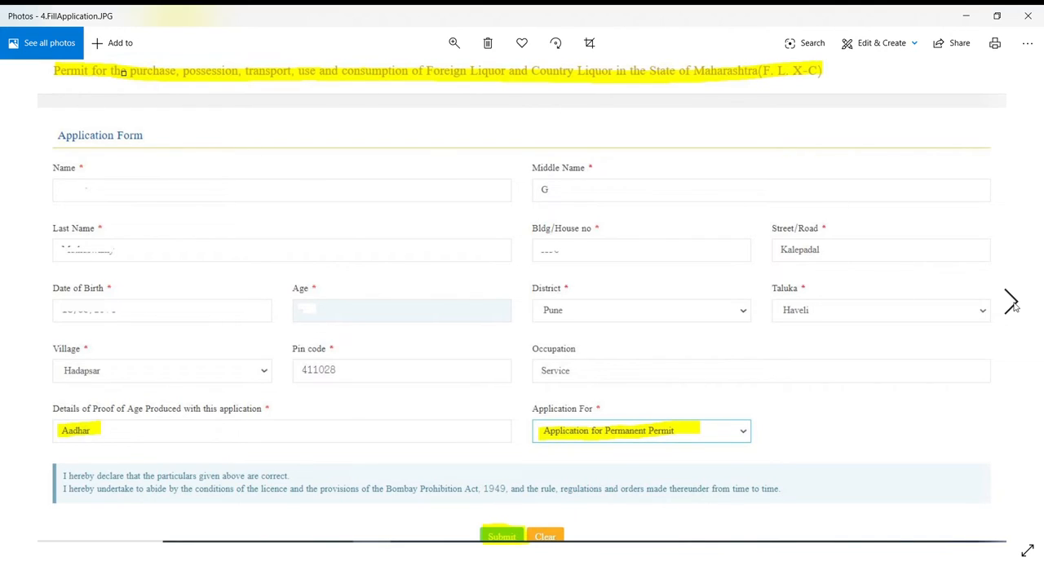
Advance to the application-saved confirmation screenshot with the MahaWallet token
click(501, 535)
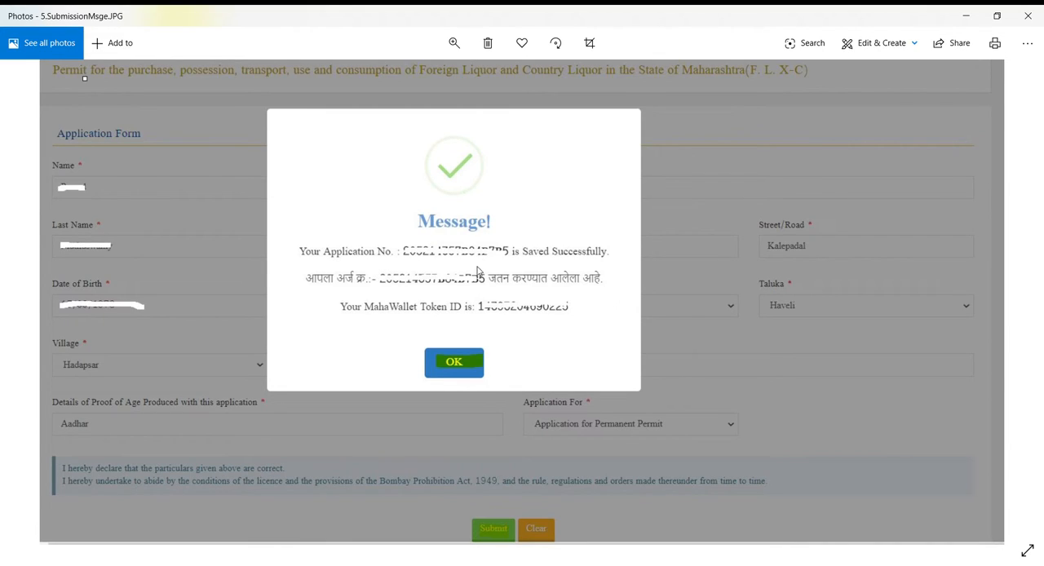
mouse_move(416, 264)
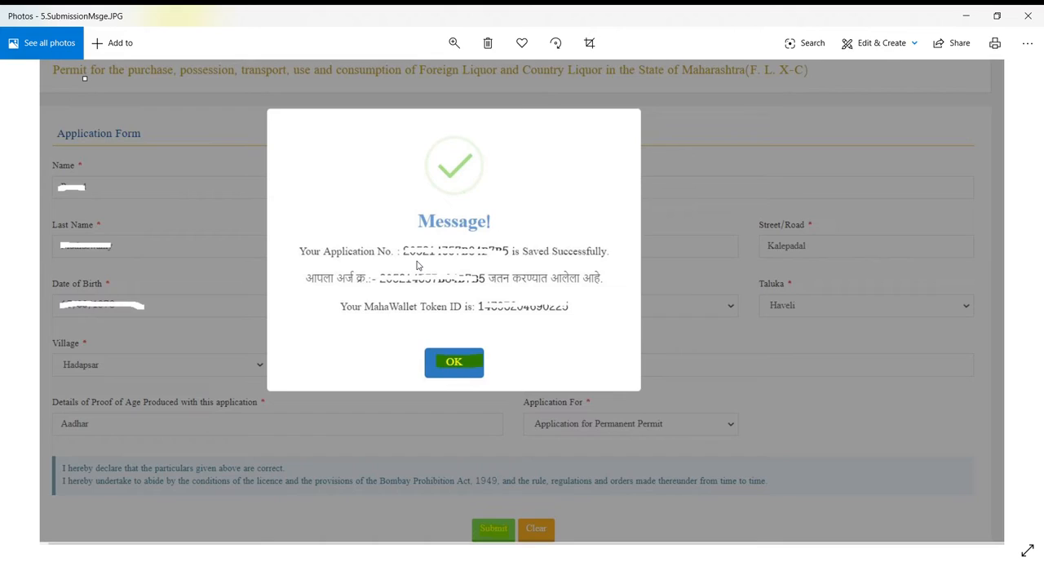
mouse_move(447, 264)
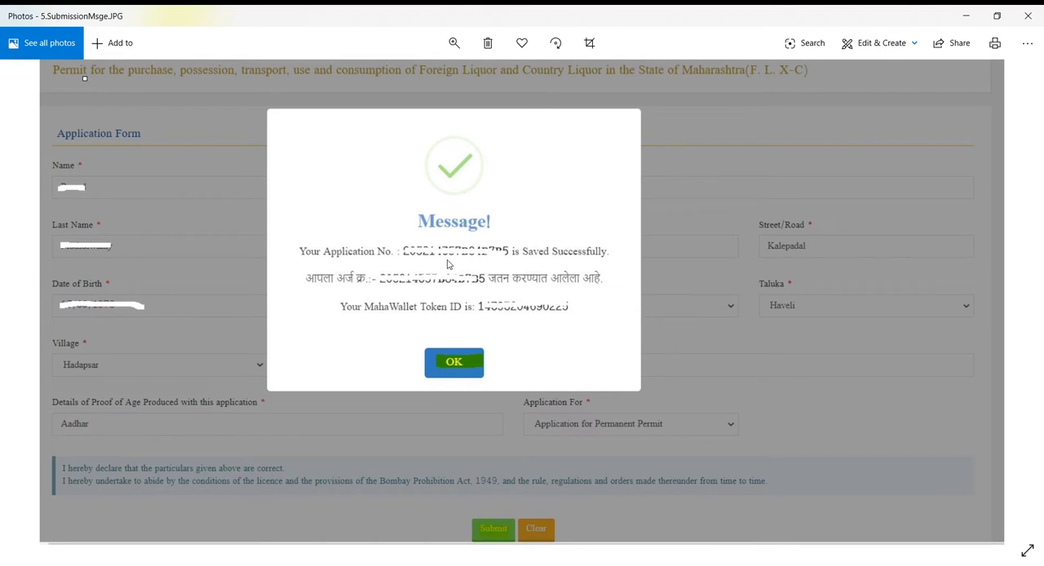
mouse_move(488, 271)
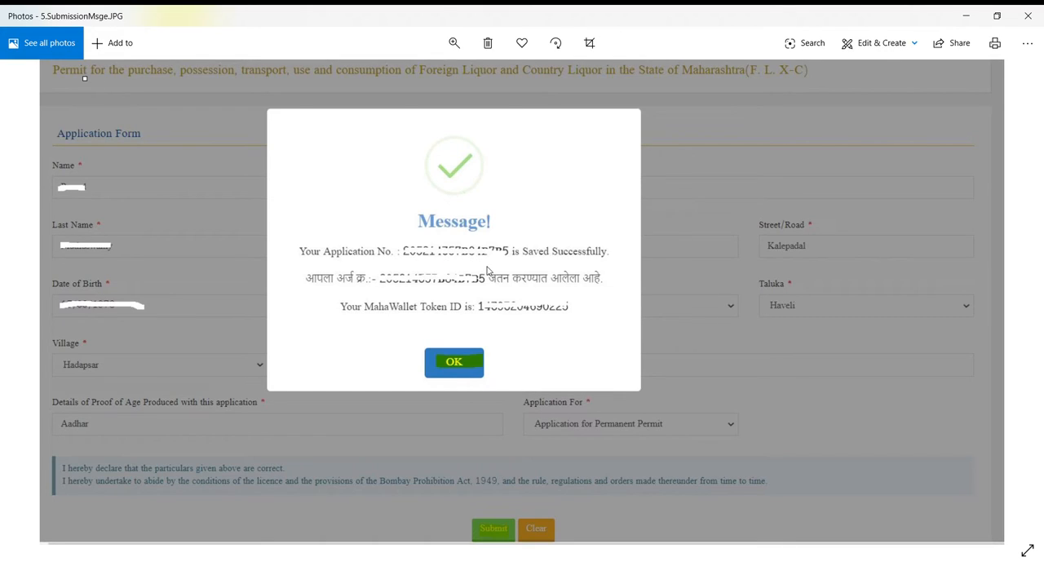
mouse_move(557, 316)
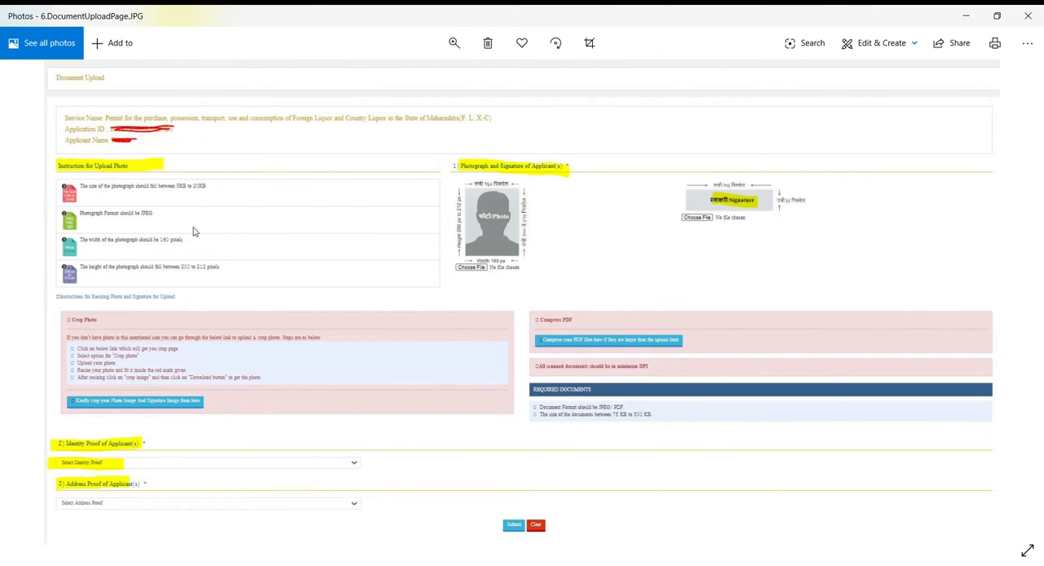
mouse_move(130, 151)
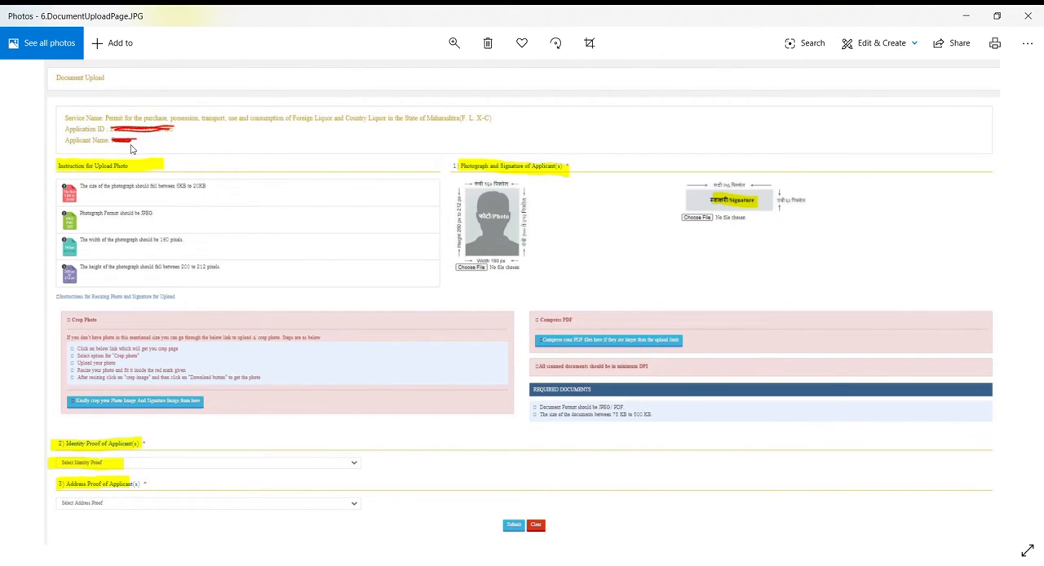
mouse_move(496, 222)
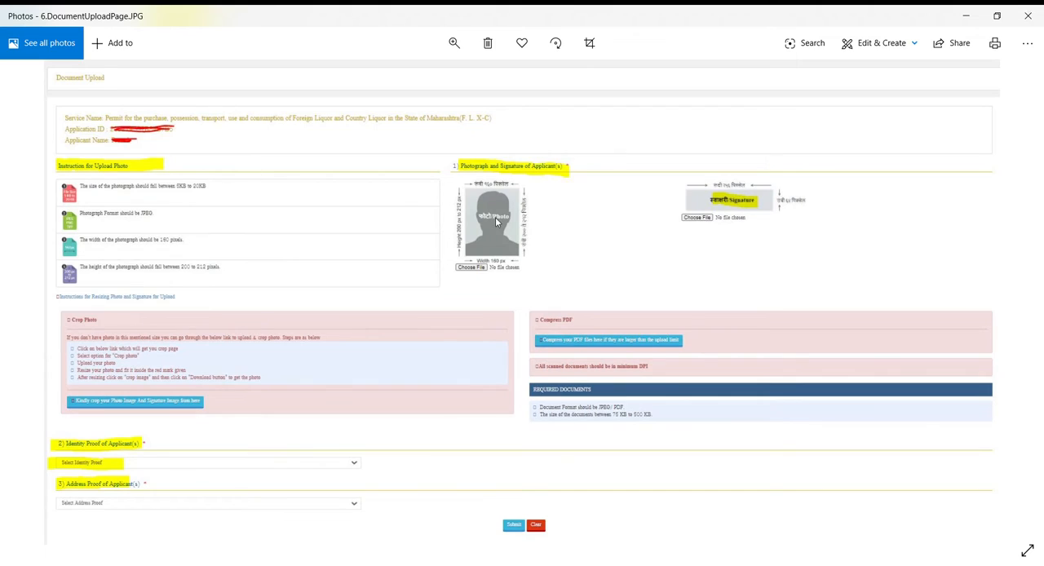
mouse_move(790, 232)
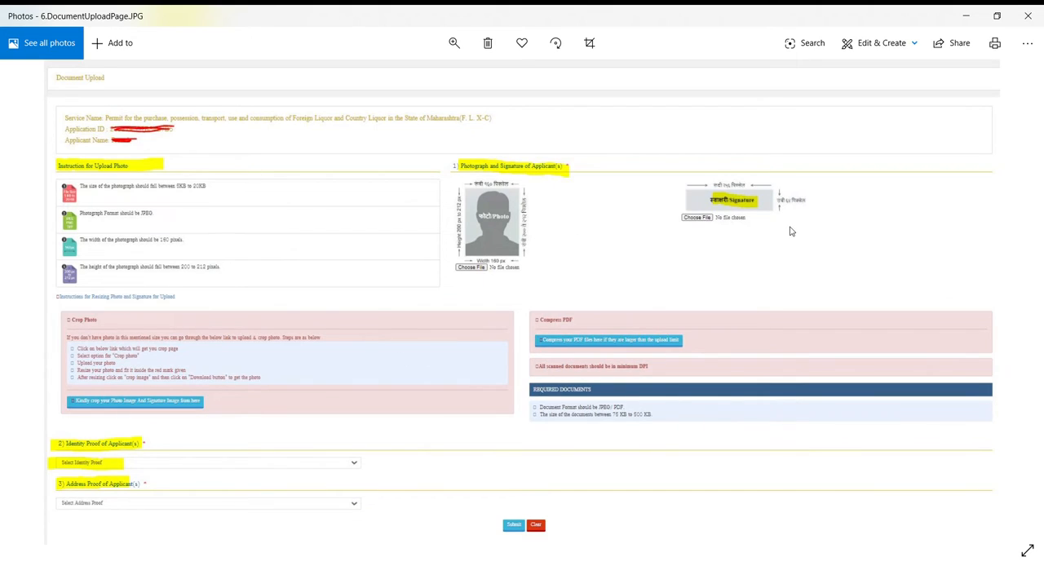
mouse_move(411, 268)
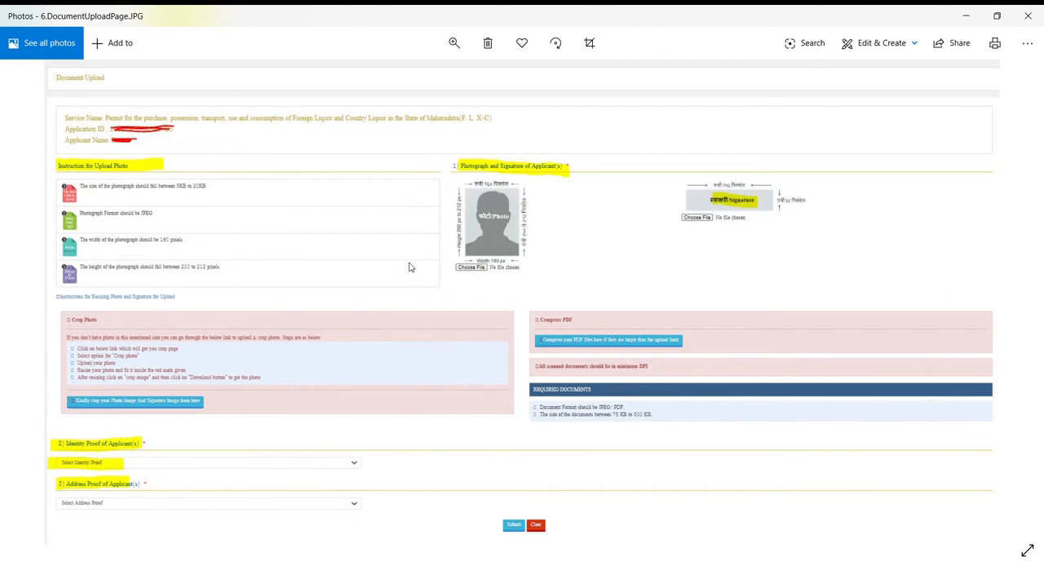
mouse_move(235, 375)
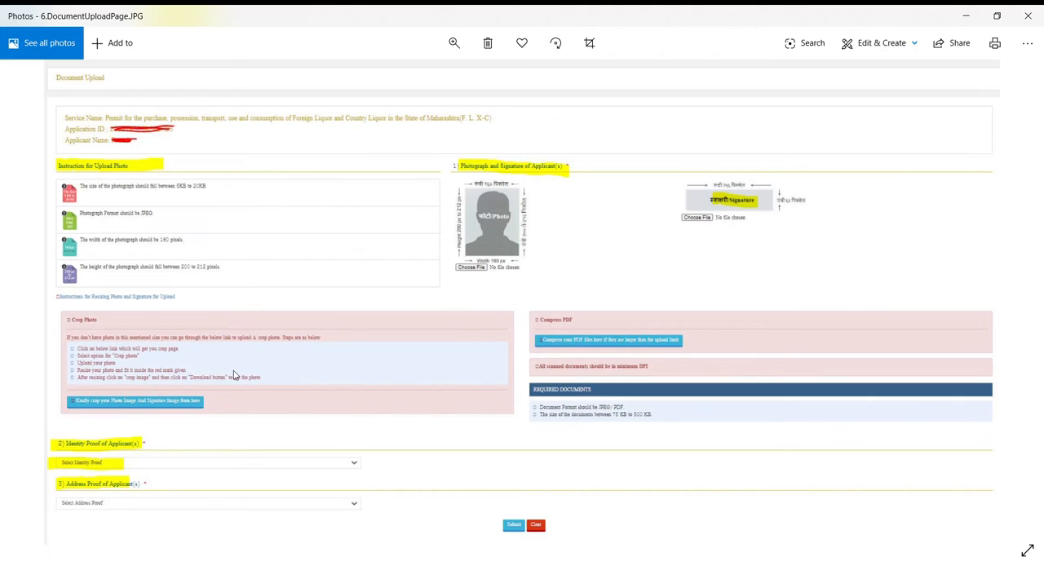
mouse_move(430, 370)
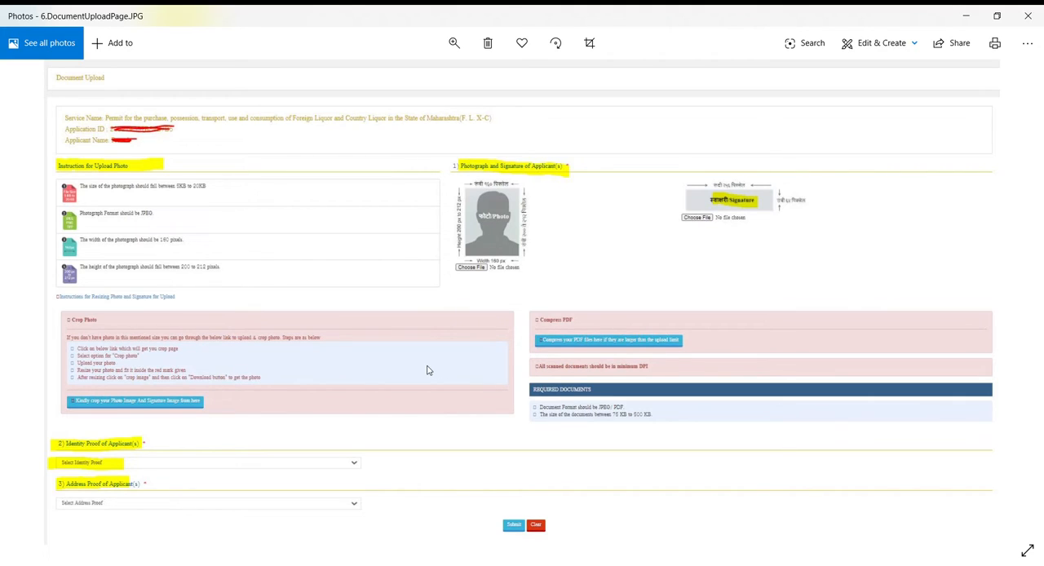
mouse_move(310, 294)
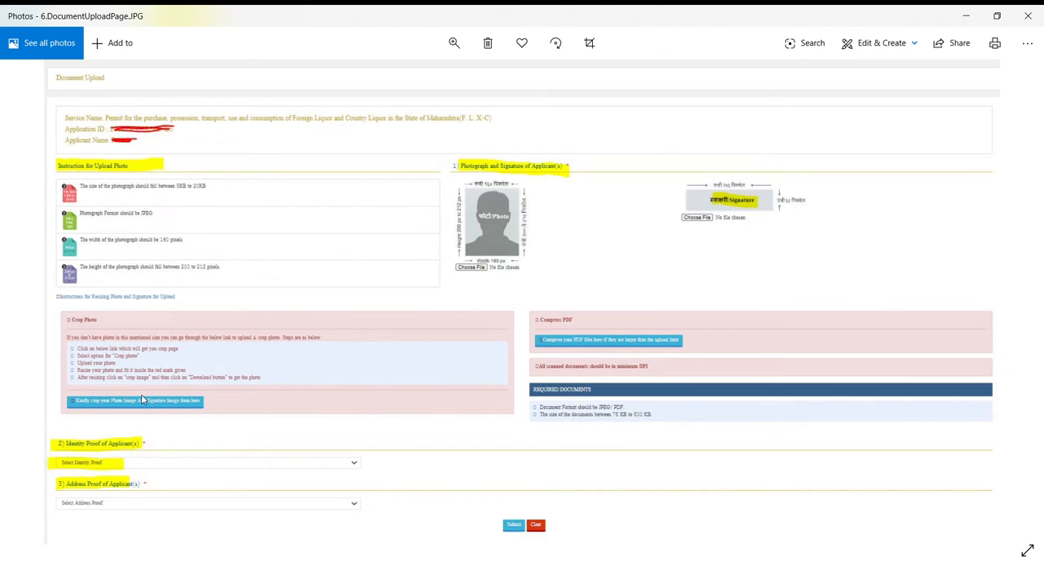
mouse_move(479, 274)
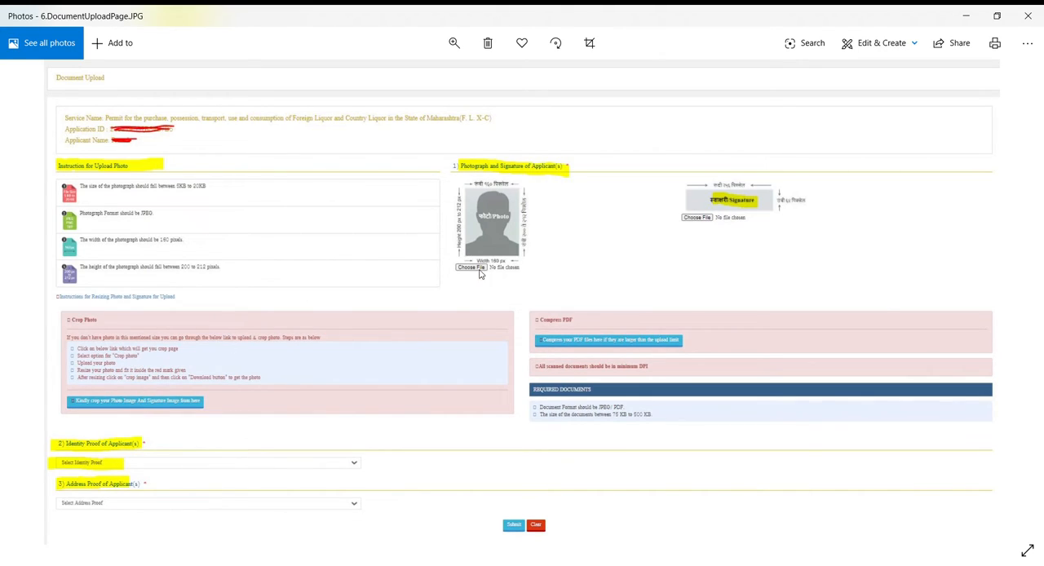
mouse_move(513, 235)
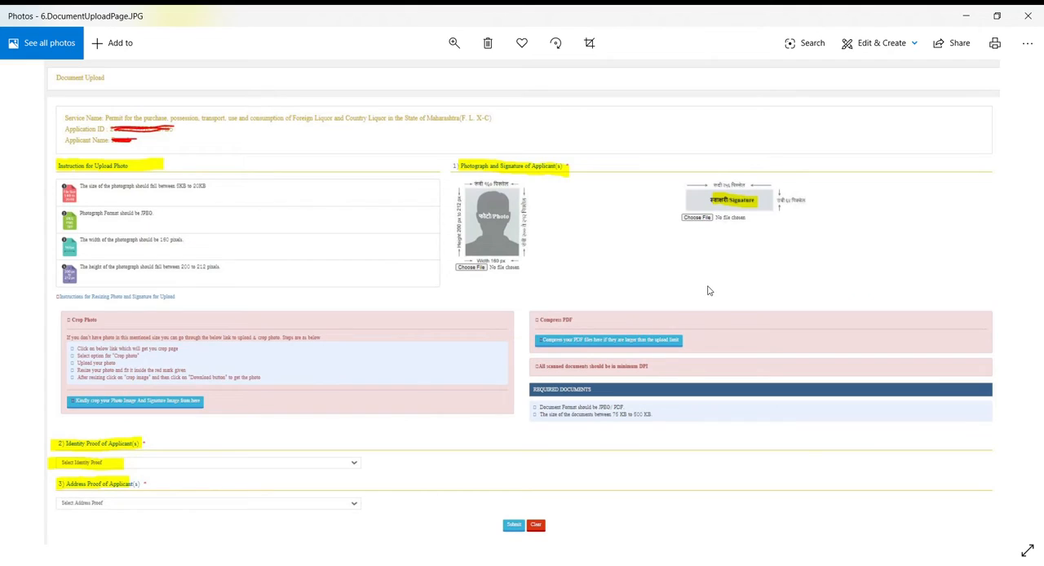
mouse_move(454, 299)
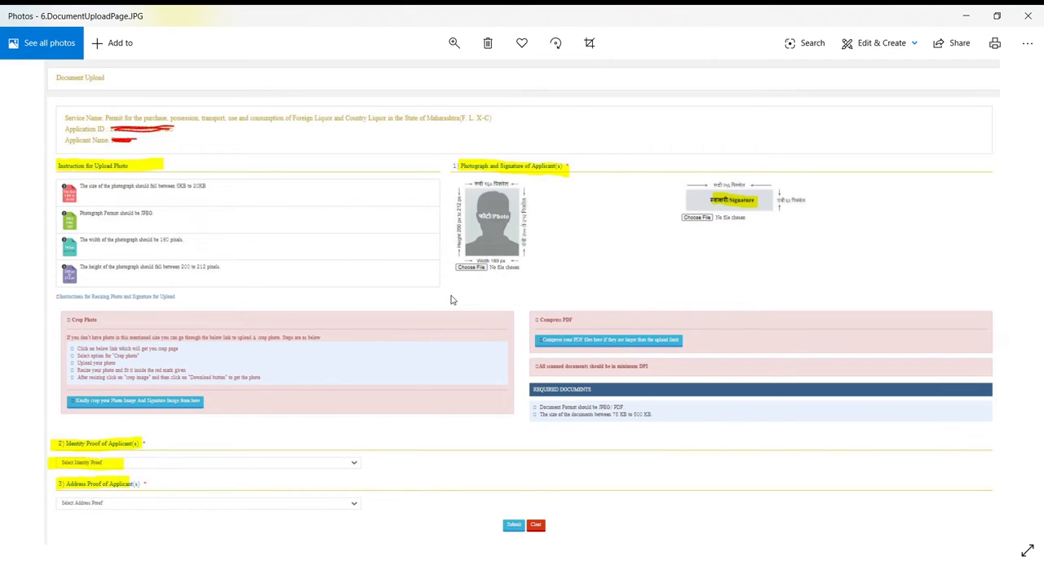
mouse_move(114, 470)
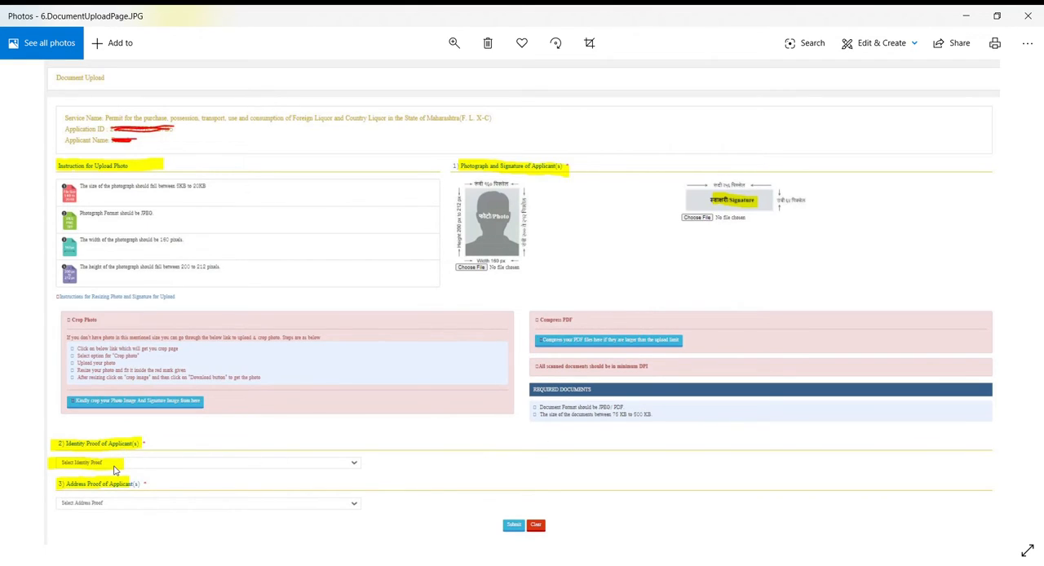
mouse_move(114, 500)
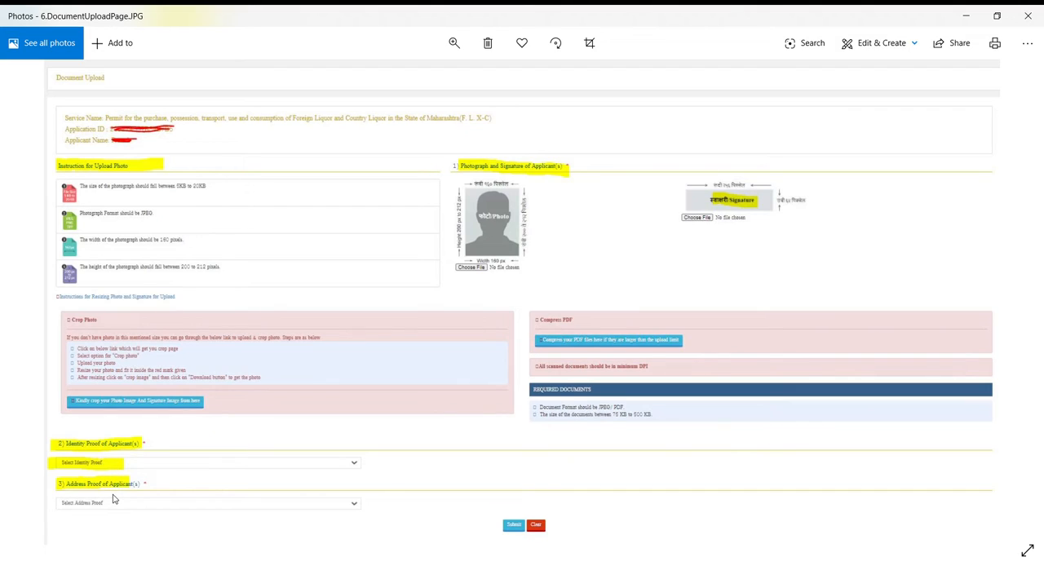
mouse_move(124, 482)
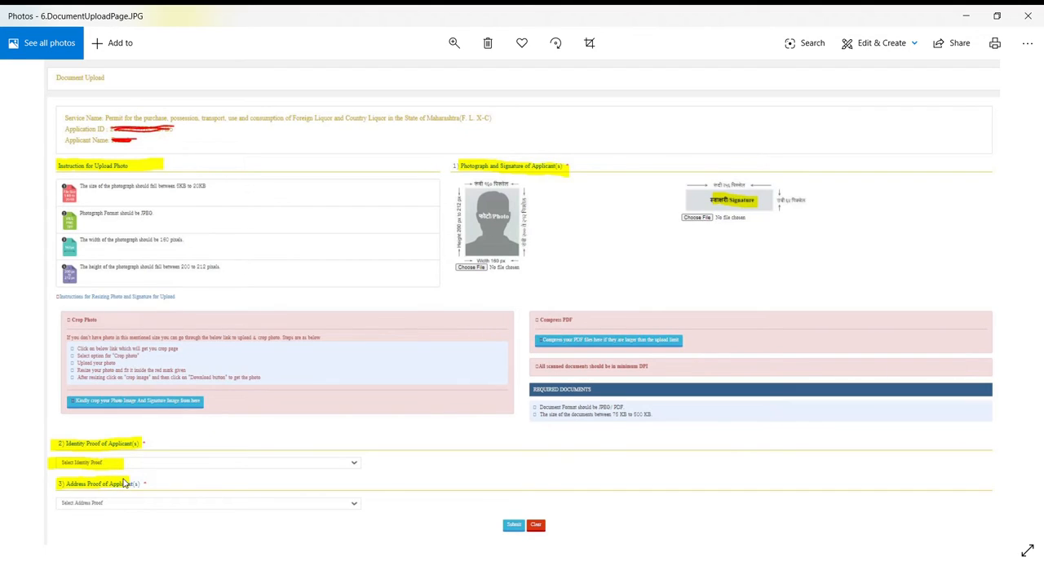
mouse_move(310, 385)
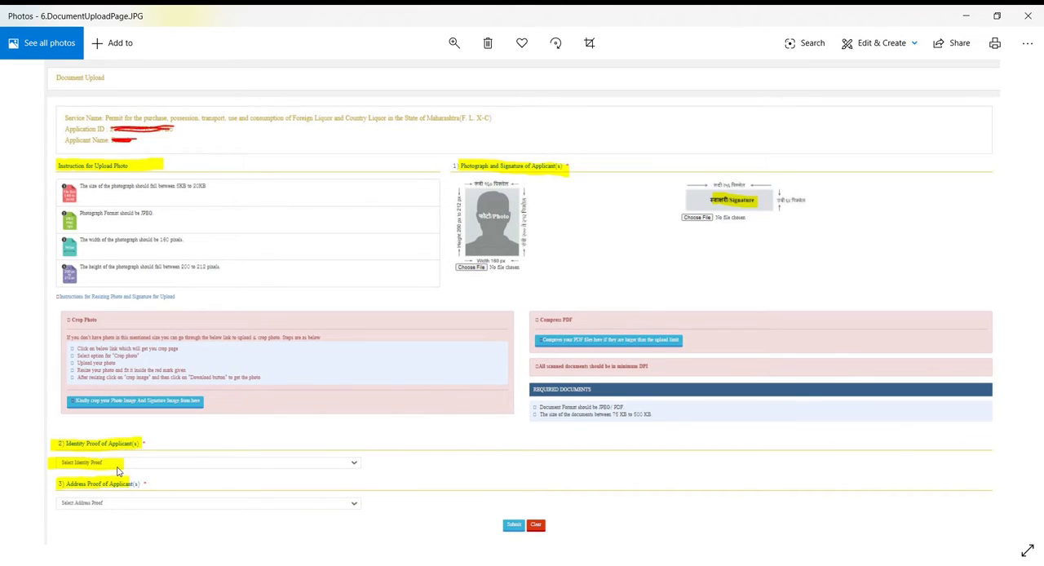
mouse_move(151, 289)
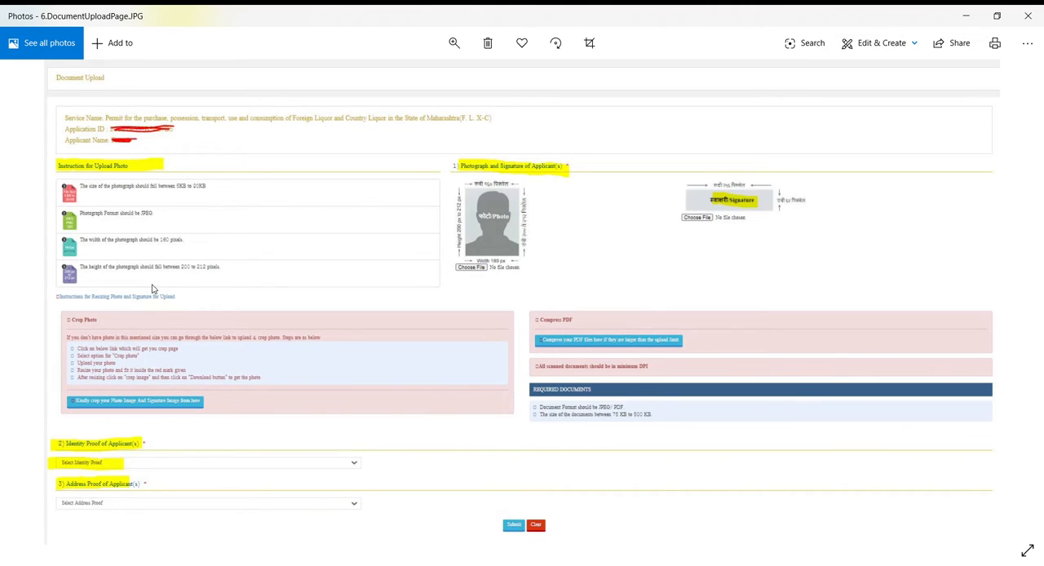
mouse_move(422, 300)
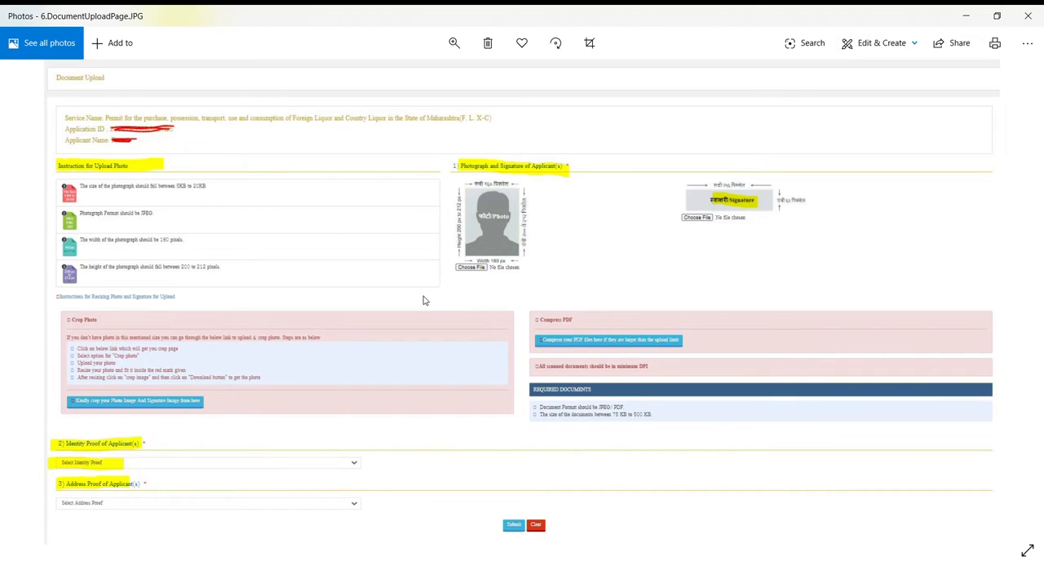
mouse_move(591, 233)
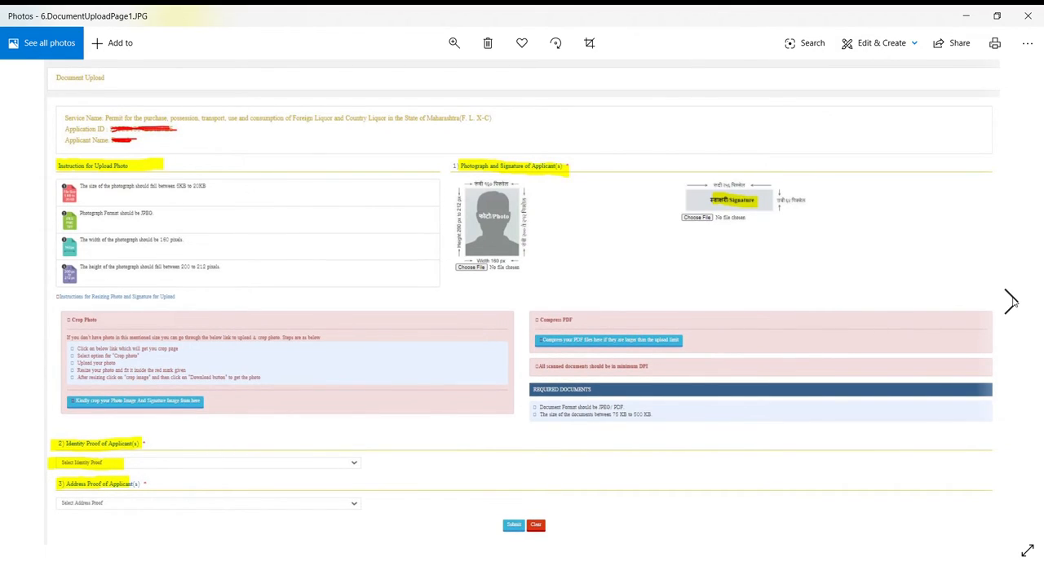
Advance to the document-upload success message asking for payment
click(514, 525)
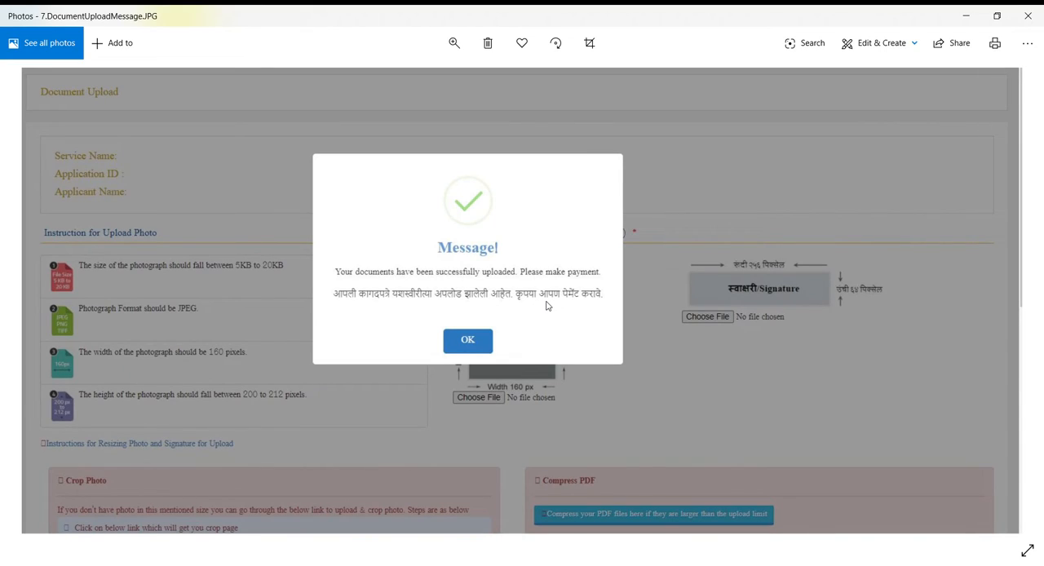
mouse_move(411, 240)
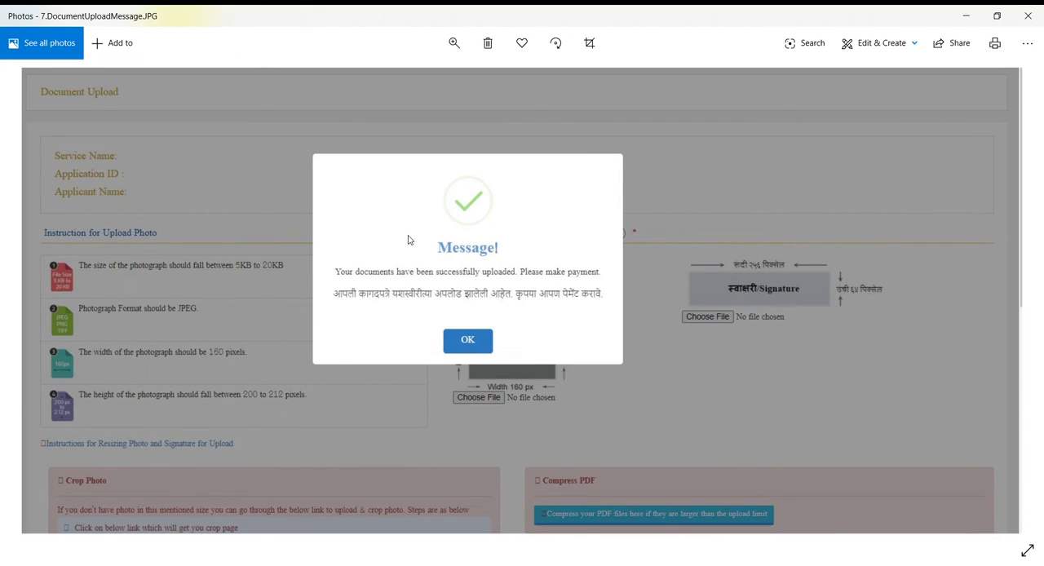
mouse_move(385, 285)
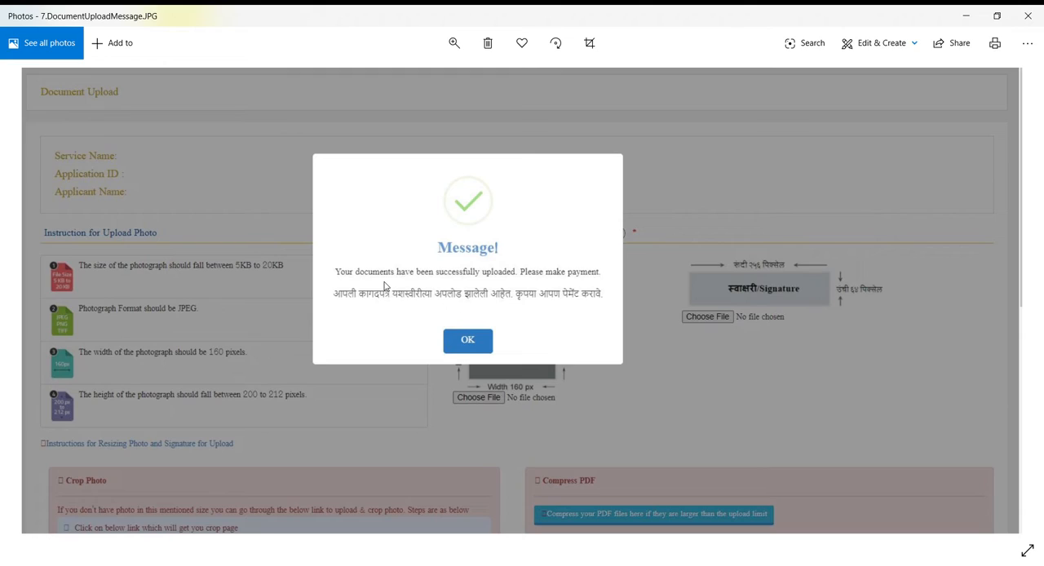
mouse_move(594, 284)
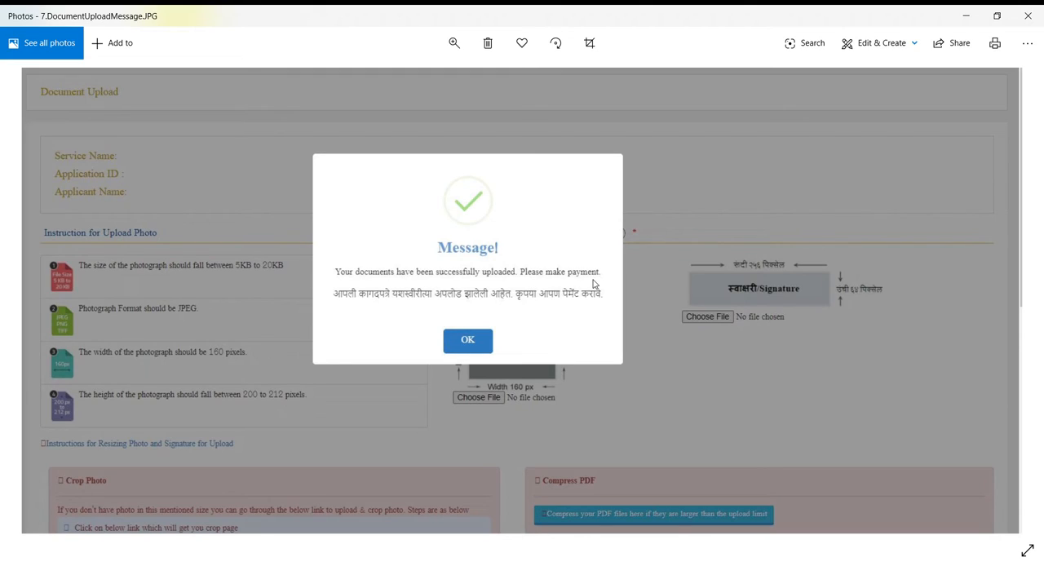
mouse_move(546, 297)
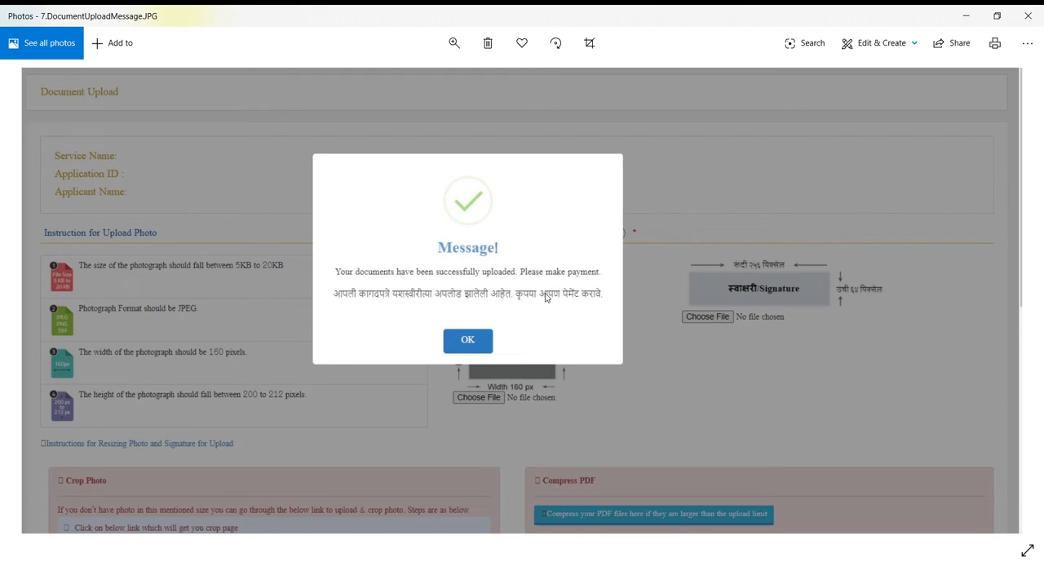
mouse_move(663, 333)
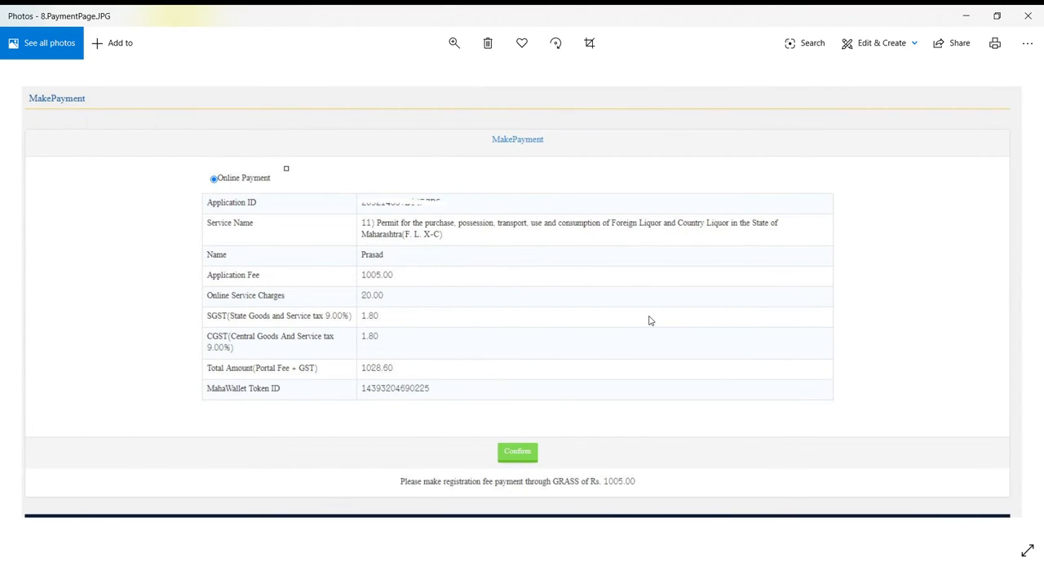
mouse_move(419, 277)
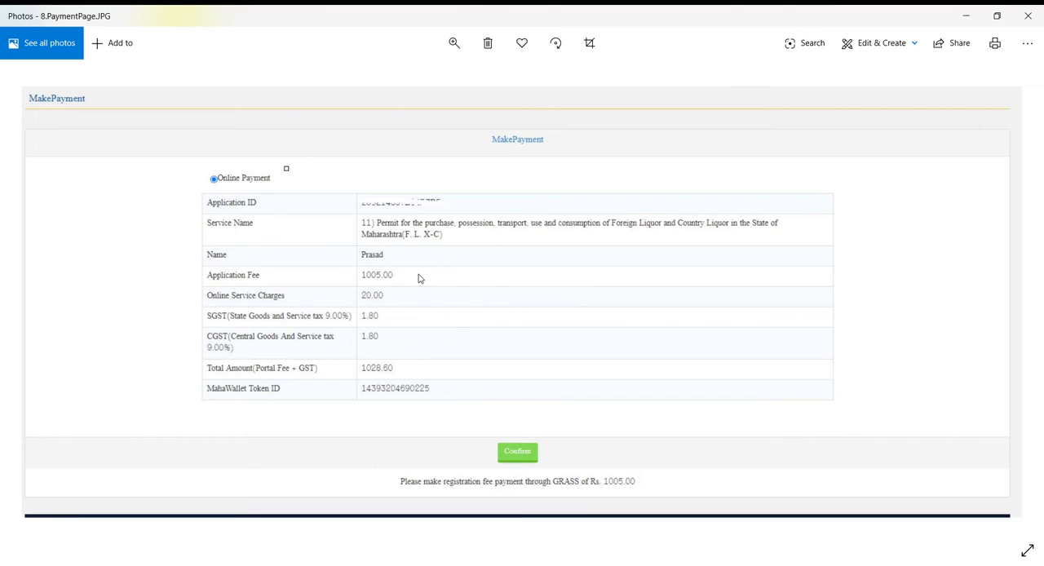
mouse_move(401, 274)
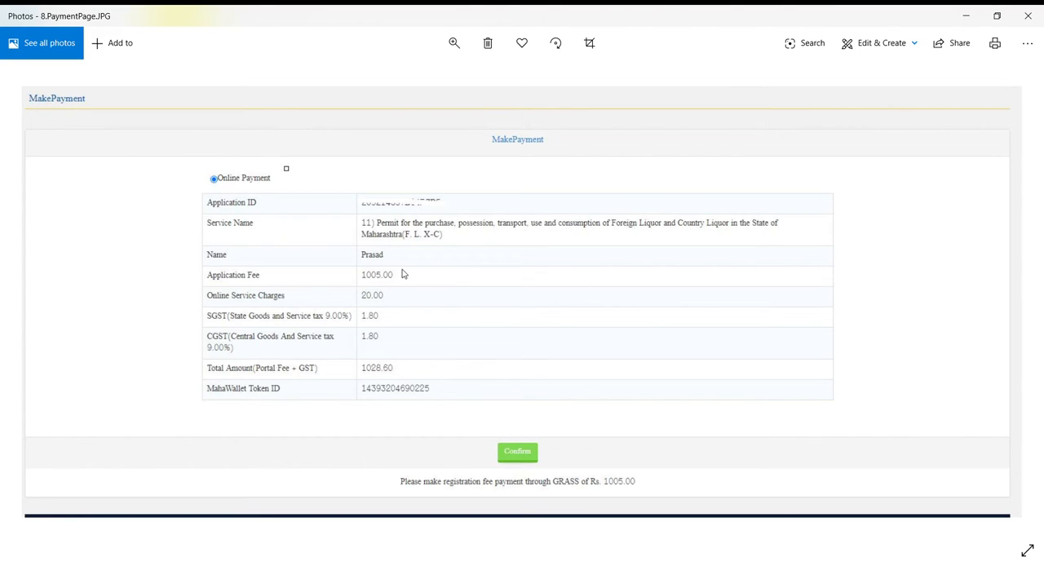
mouse_move(391, 304)
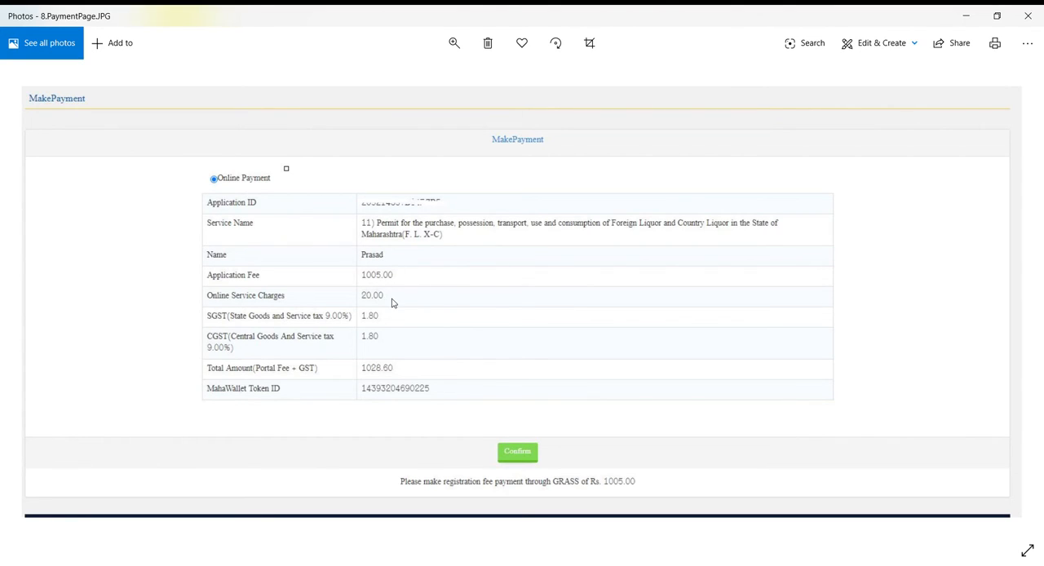
mouse_move(479, 300)
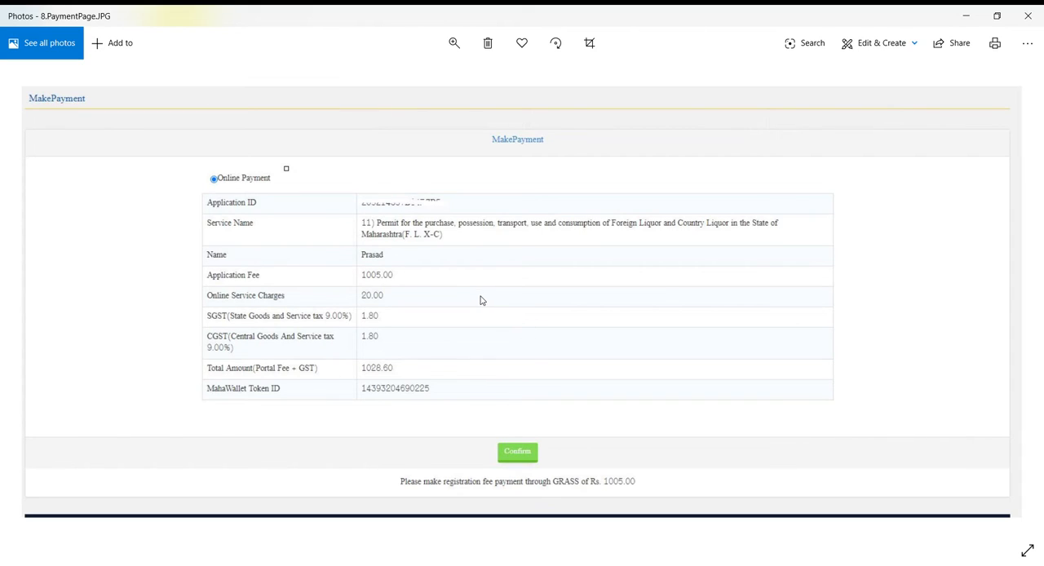
mouse_move(525, 311)
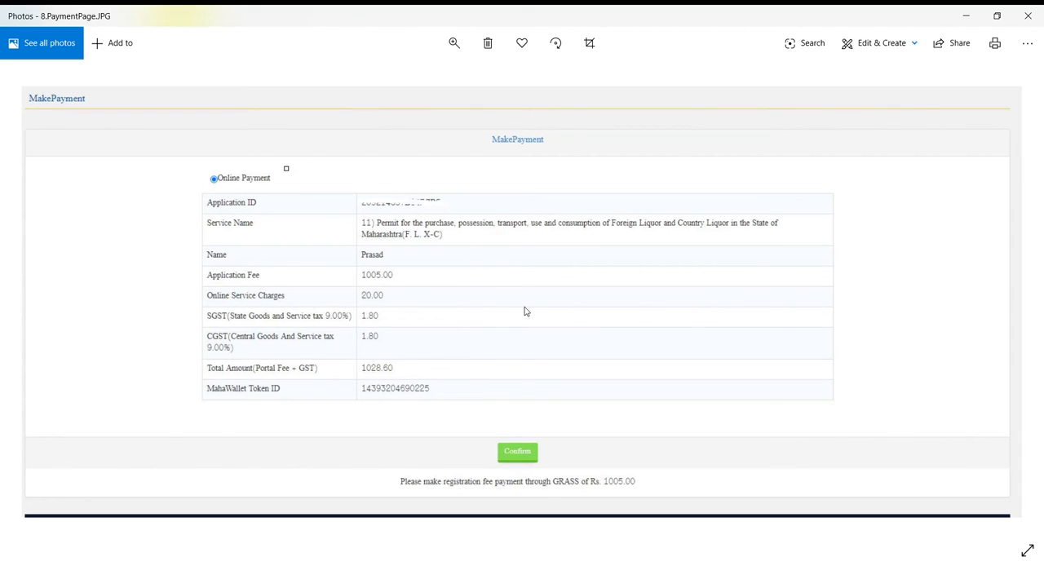
mouse_move(414, 317)
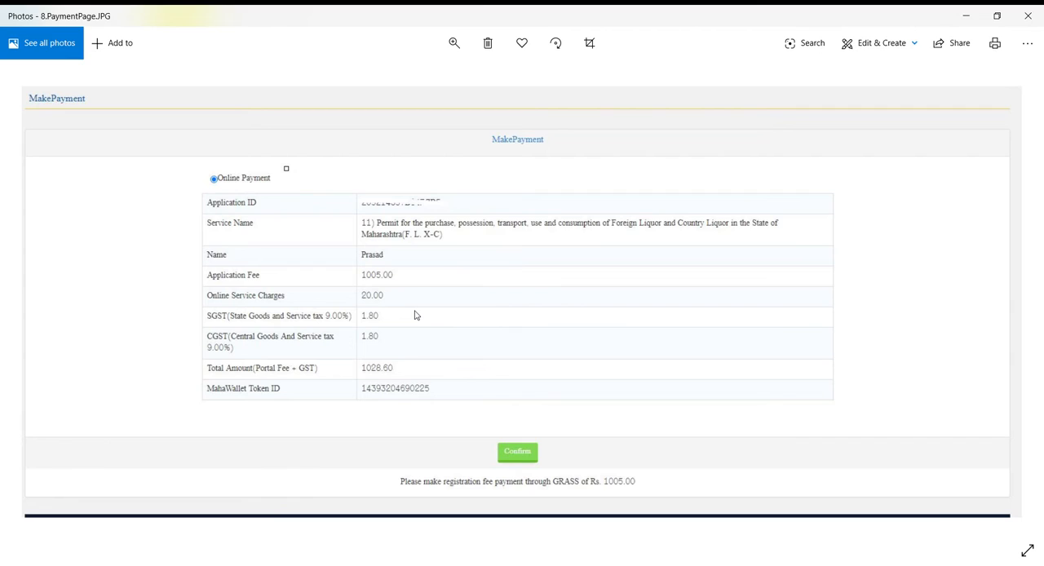
mouse_move(545, 370)
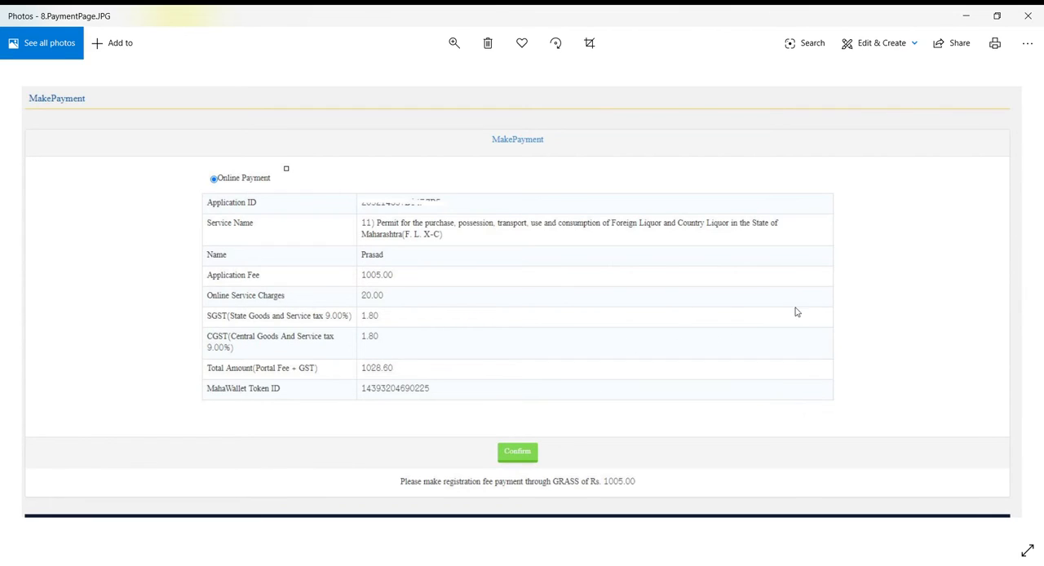
Advance to the MahaOnline payment options screenshot (Wallet, Net Banking, card, IMPS, UPI)
click(517, 451)
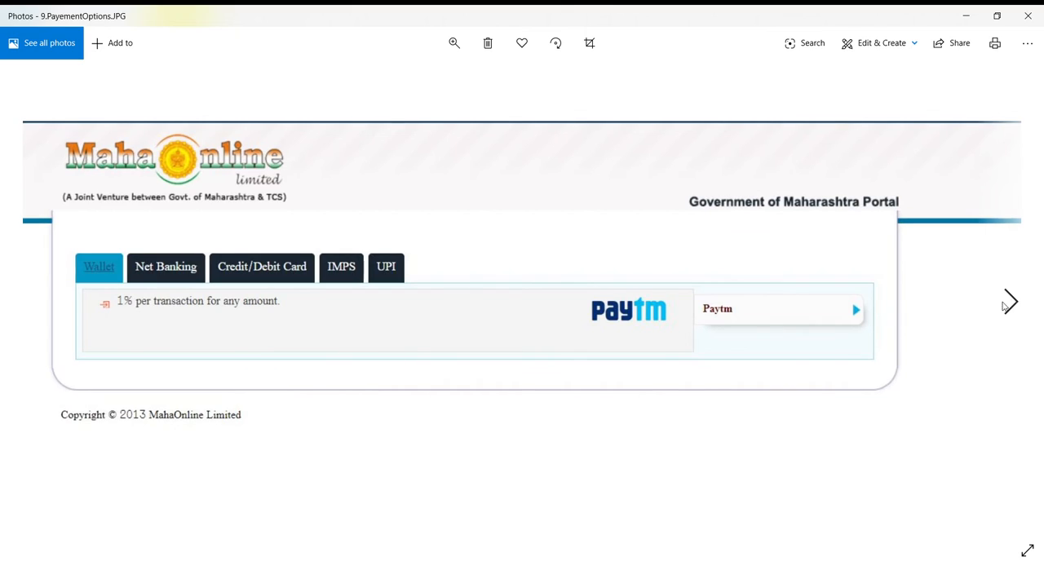
mouse_move(513, 375)
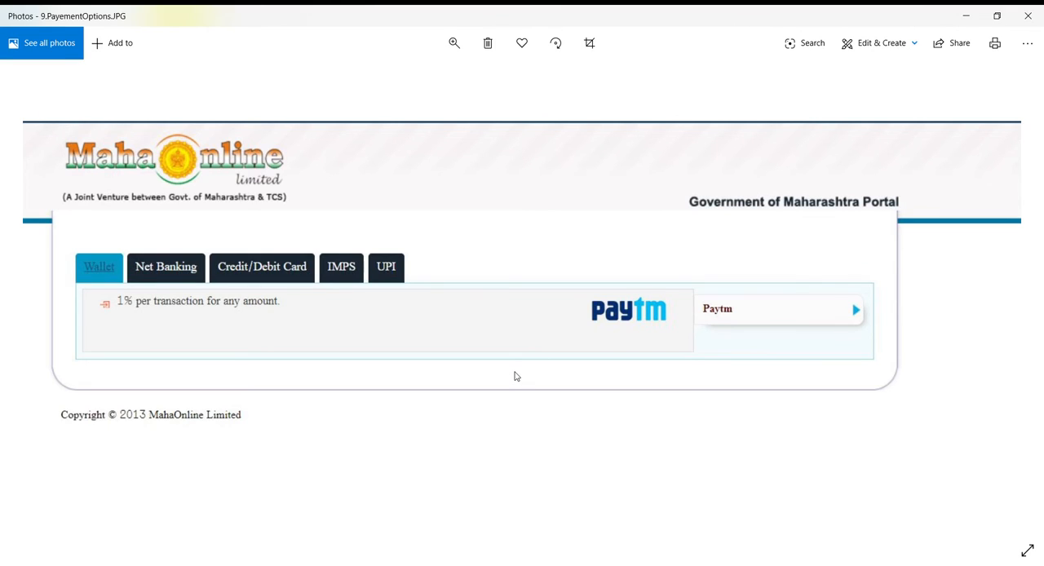
mouse_move(366, 329)
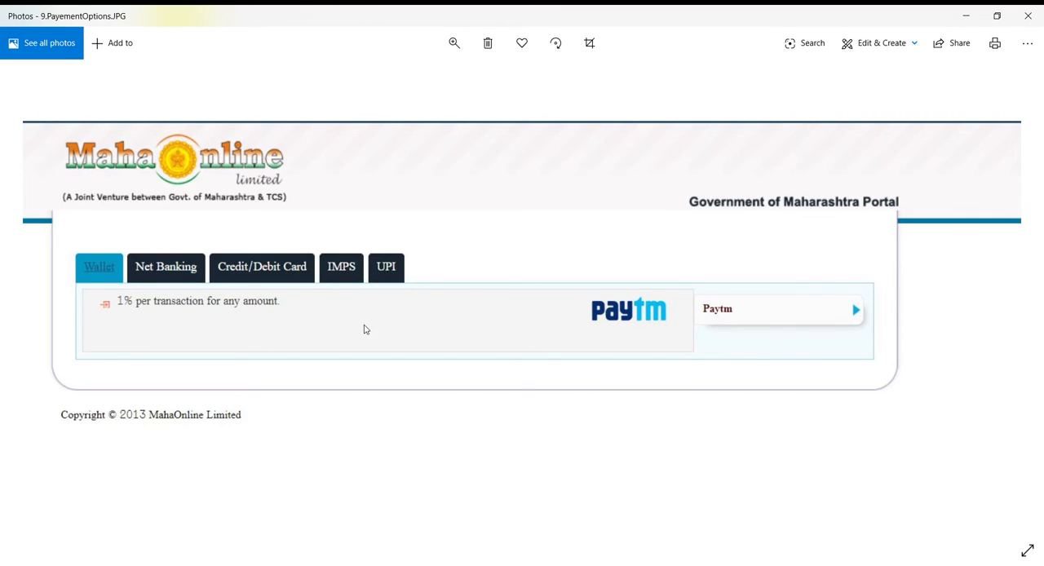
mouse_move(1012, 301)
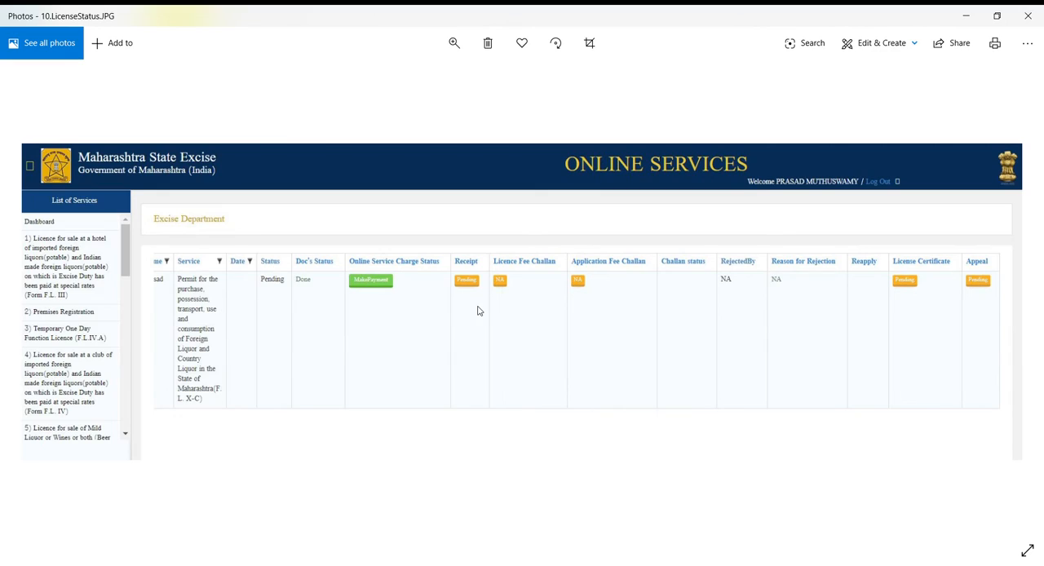
mouse_move(476, 318)
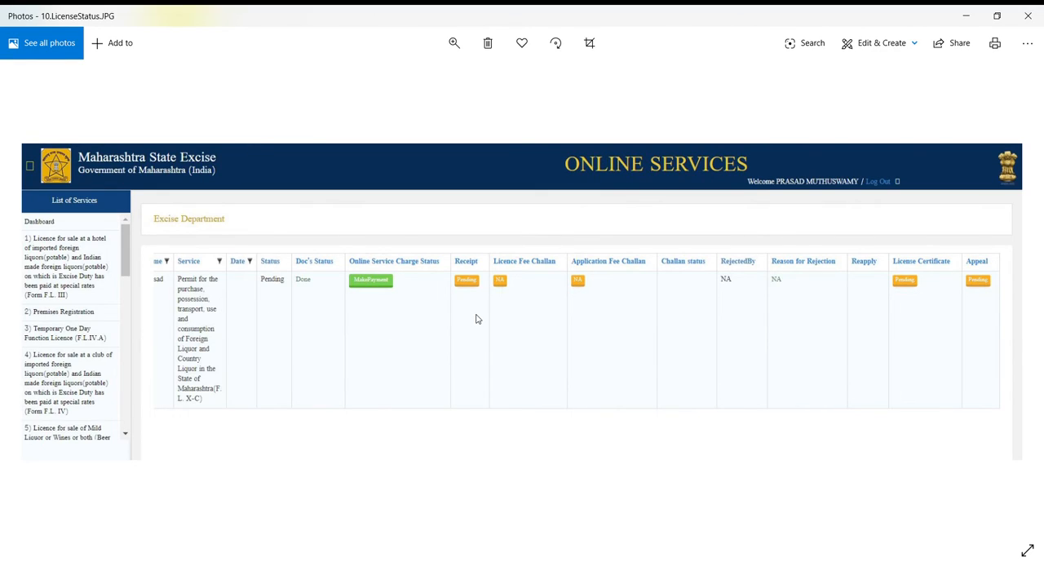
mouse_move(366, 301)
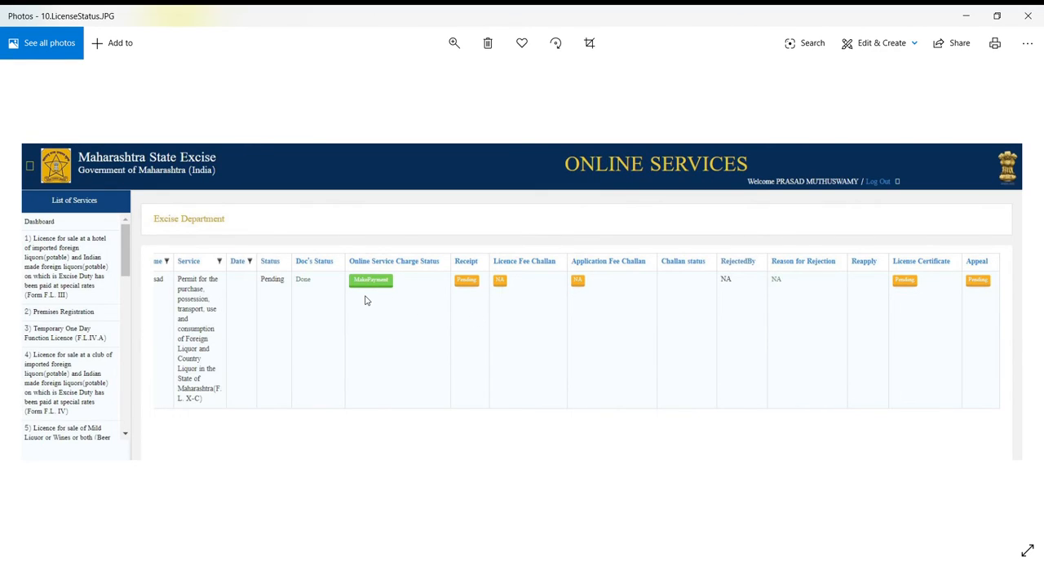
mouse_move(212, 309)
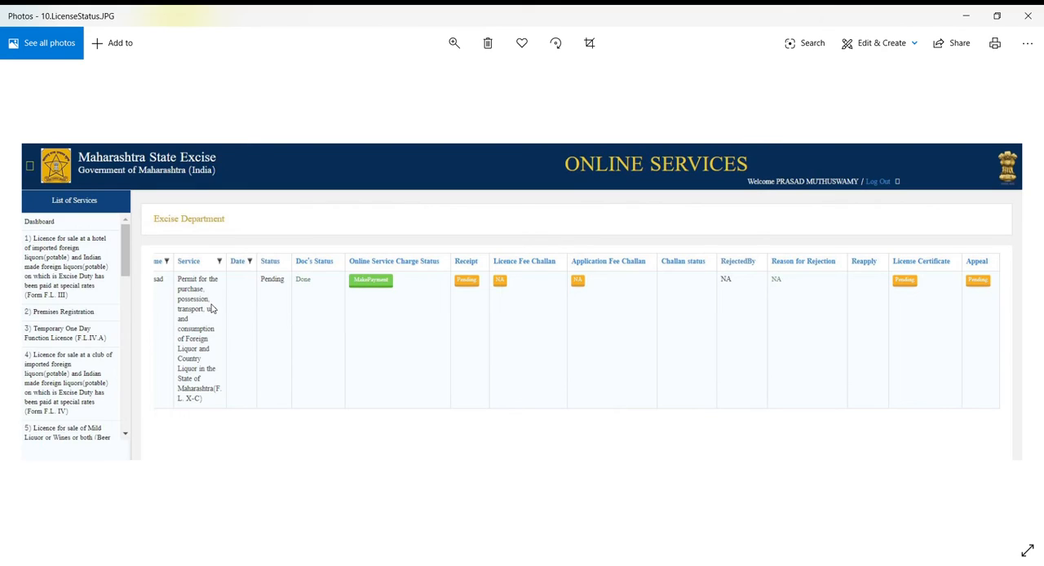
mouse_move(275, 315)
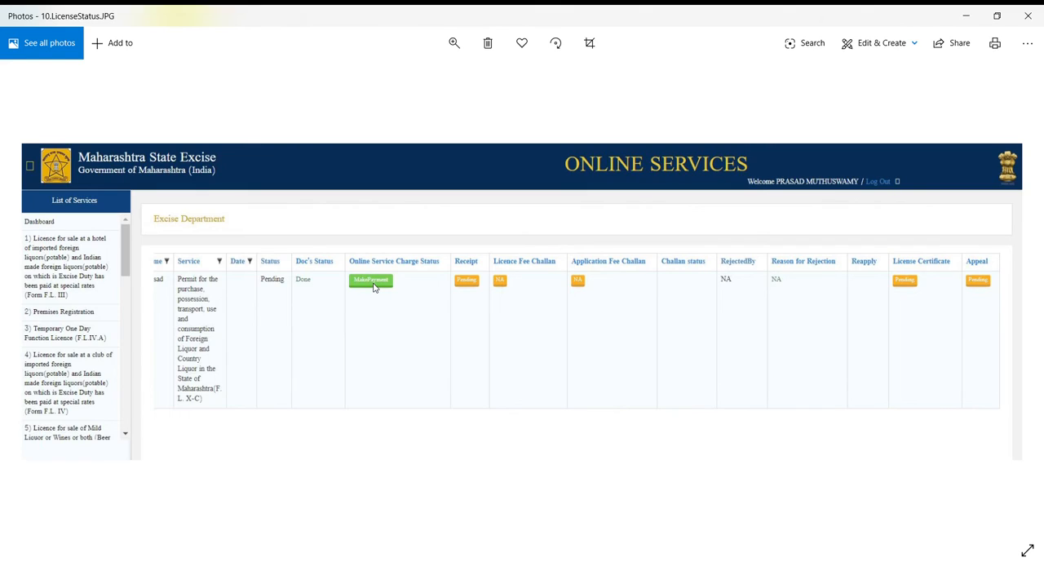
mouse_move(923, 293)
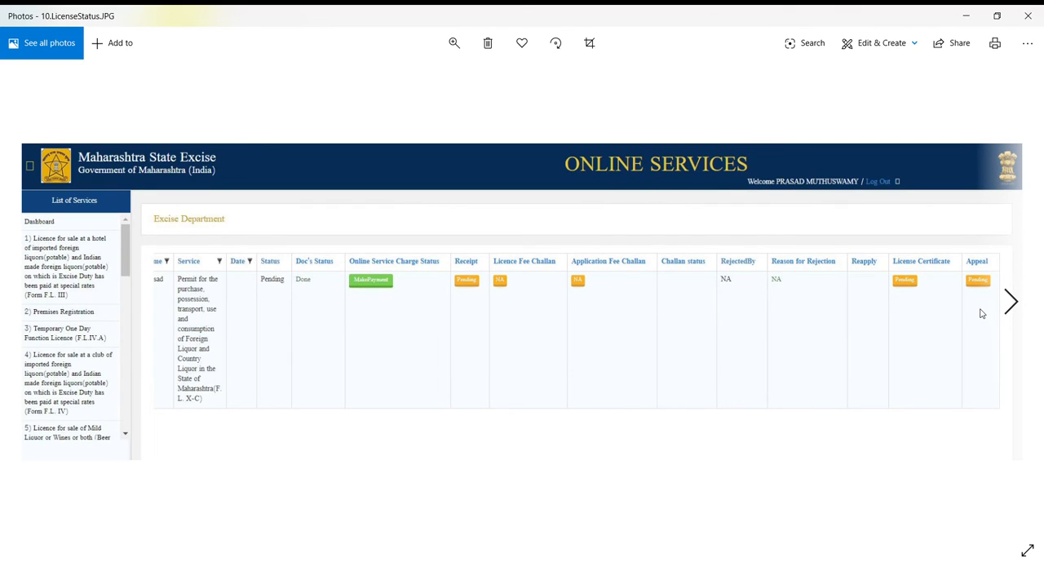
mouse_move(823, 335)
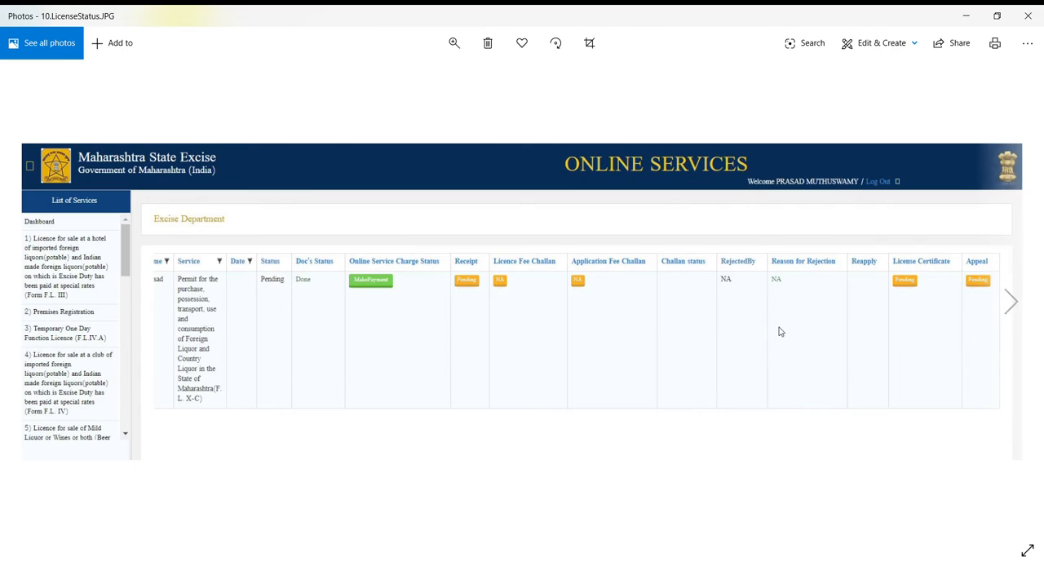
mouse_move(1012, 303)
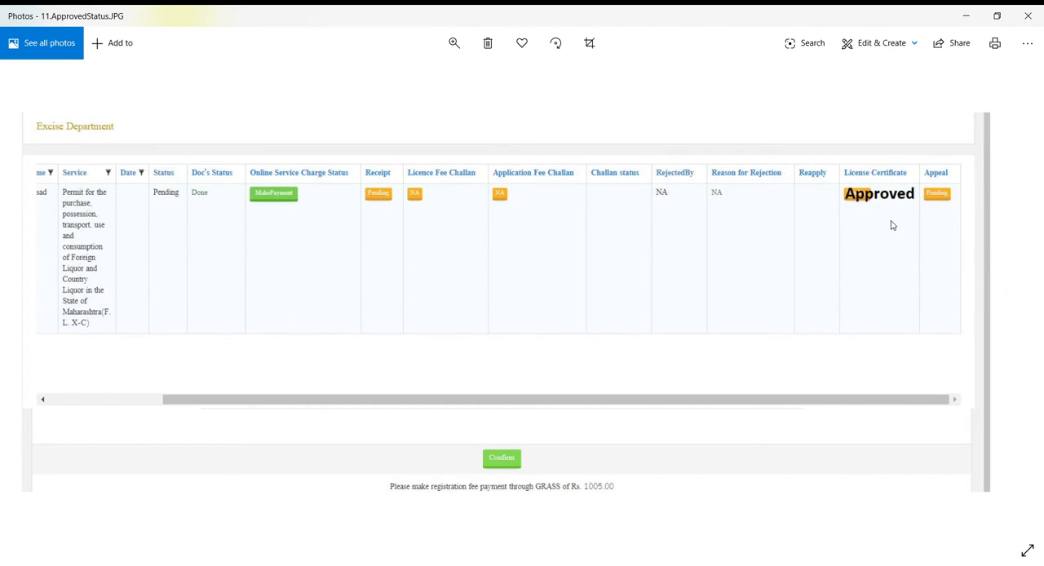
mouse_move(877, 215)
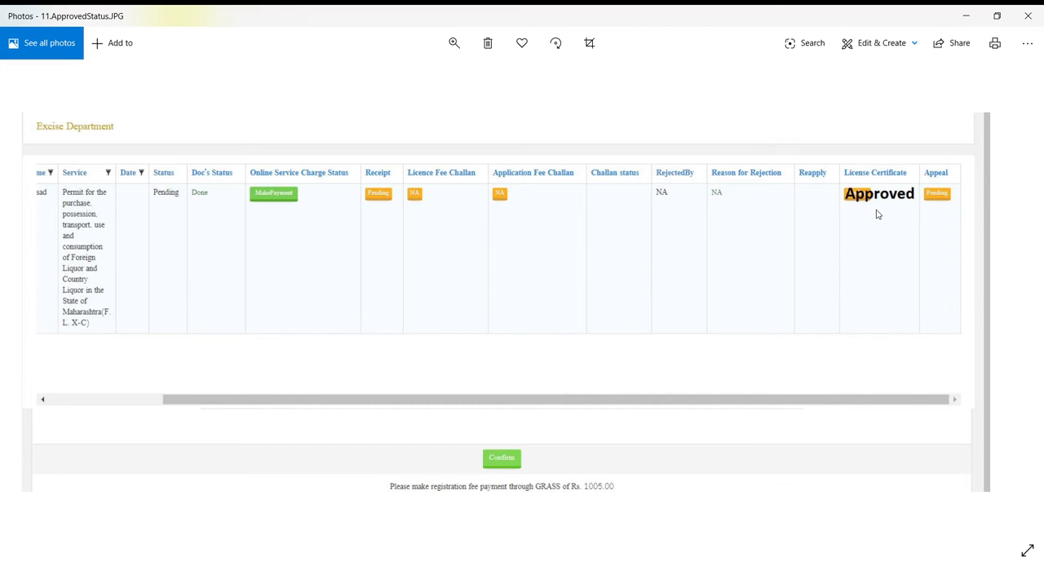
mouse_move(776, 215)
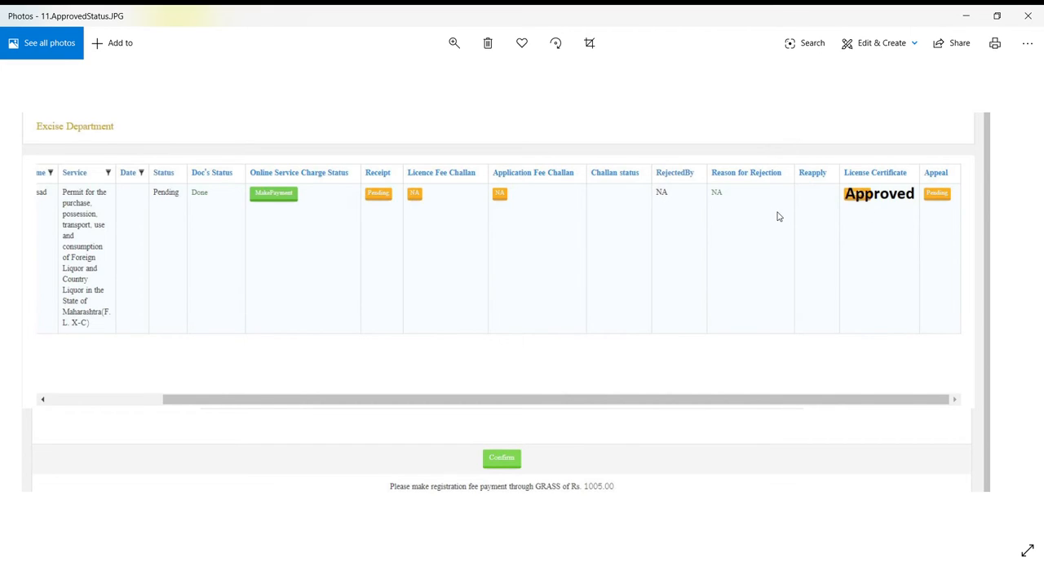
mouse_move(717, 205)
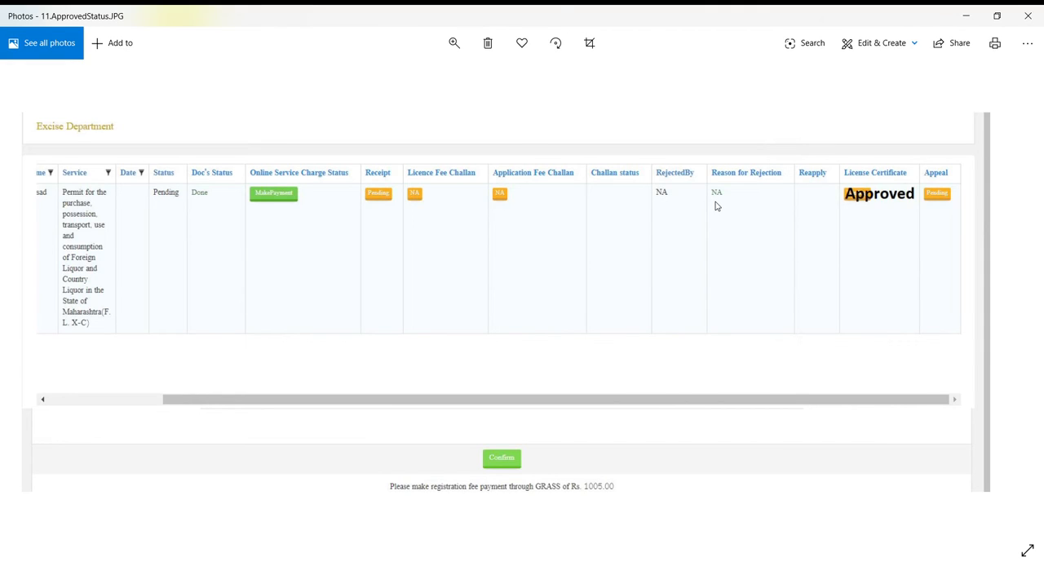
mouse_move(759, 225)
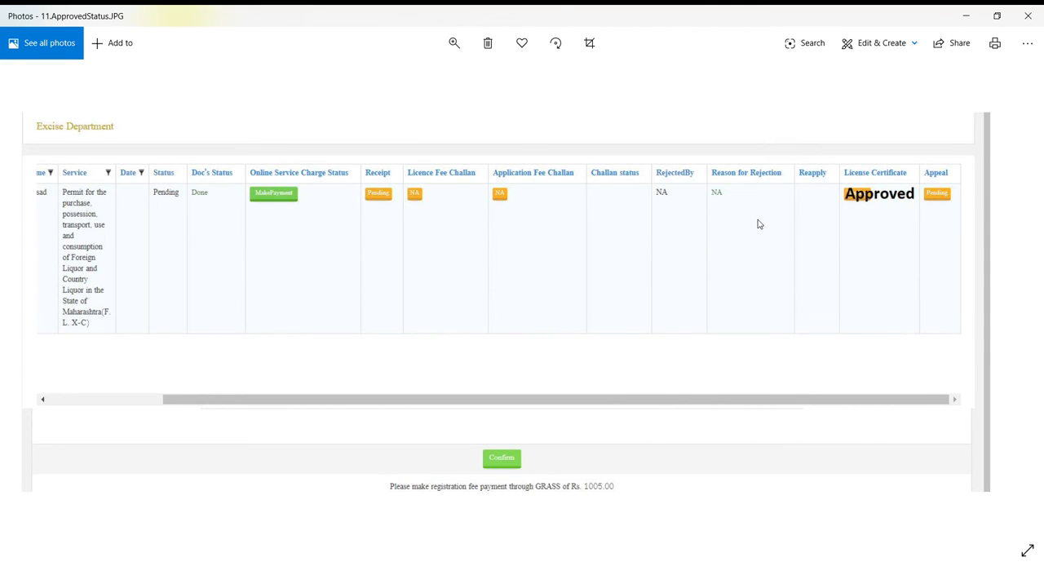
mouse_move(677, 243)
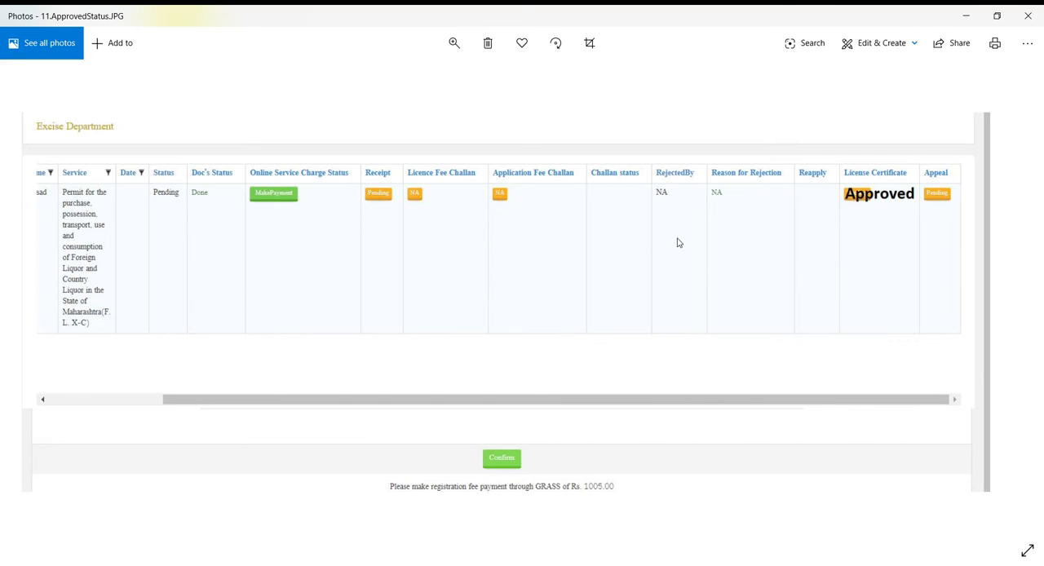
mouse_move(870, 219)
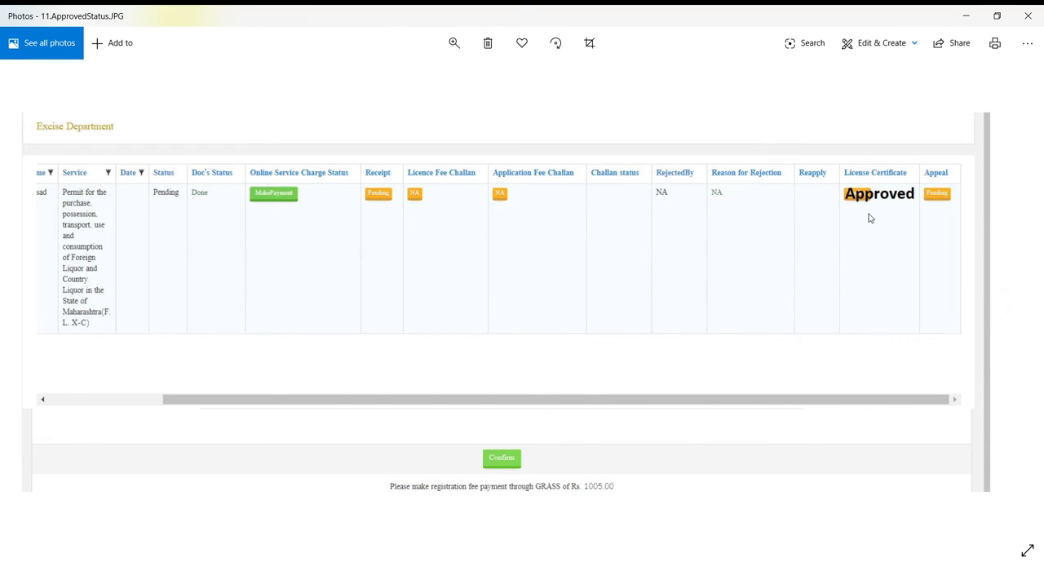
mouse_move(1012, 301)
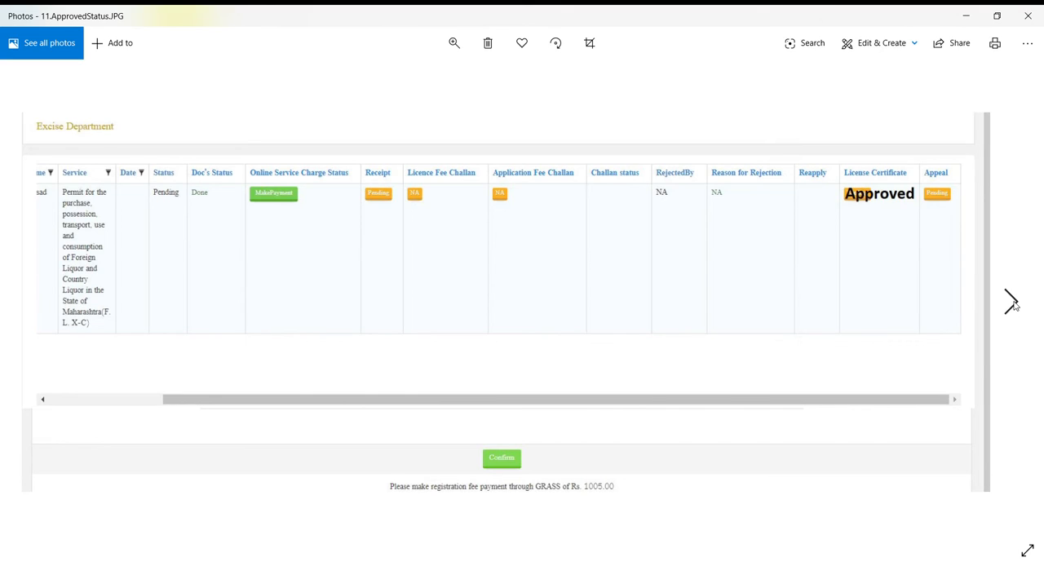
Advance to the final Form F.L. X-C permit certificate screenshot ready for printing
click(1011, 302)
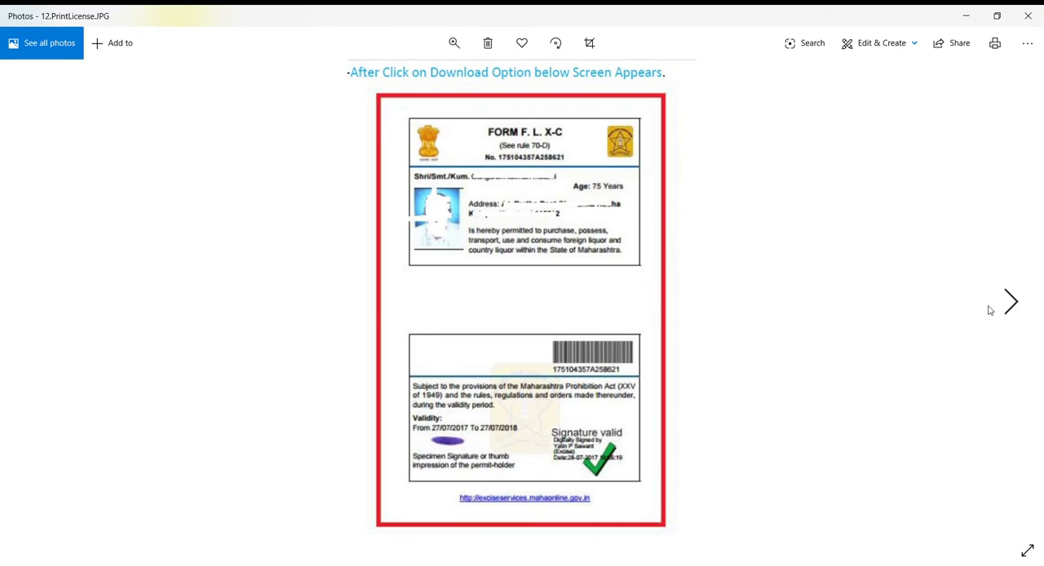
mouse_move(980, 312)
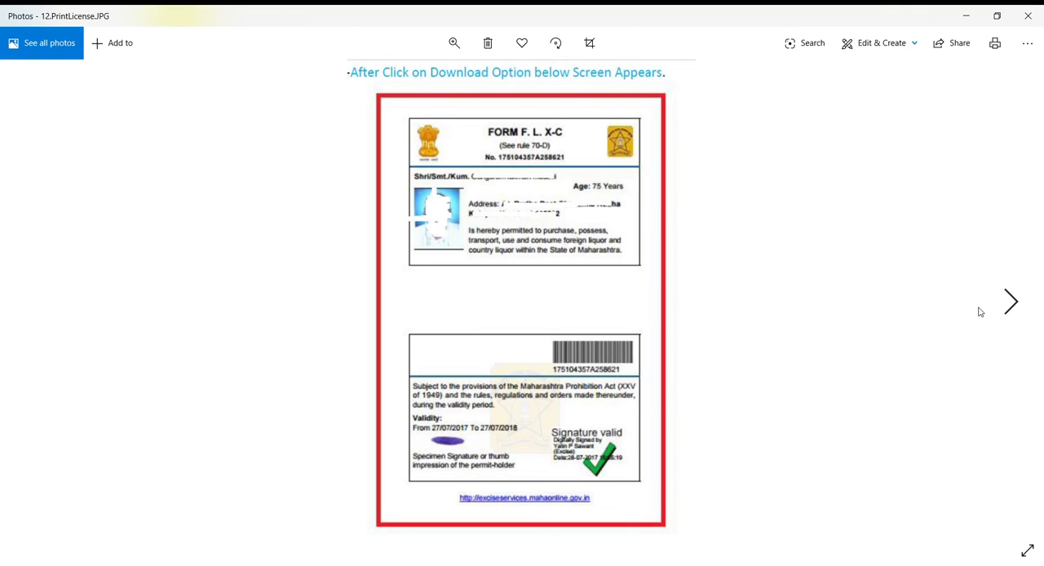
mouse_move(891, 150)
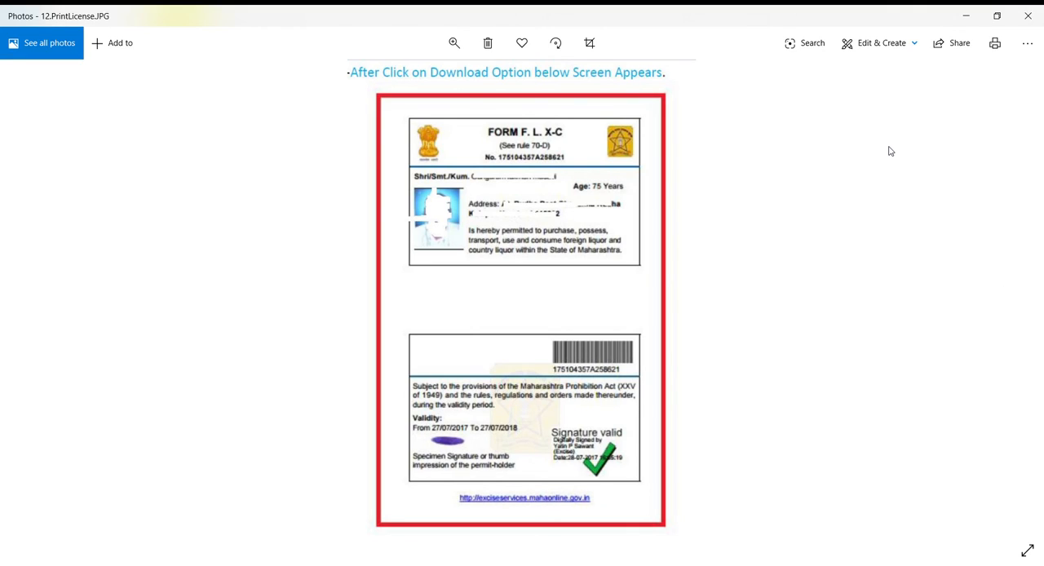